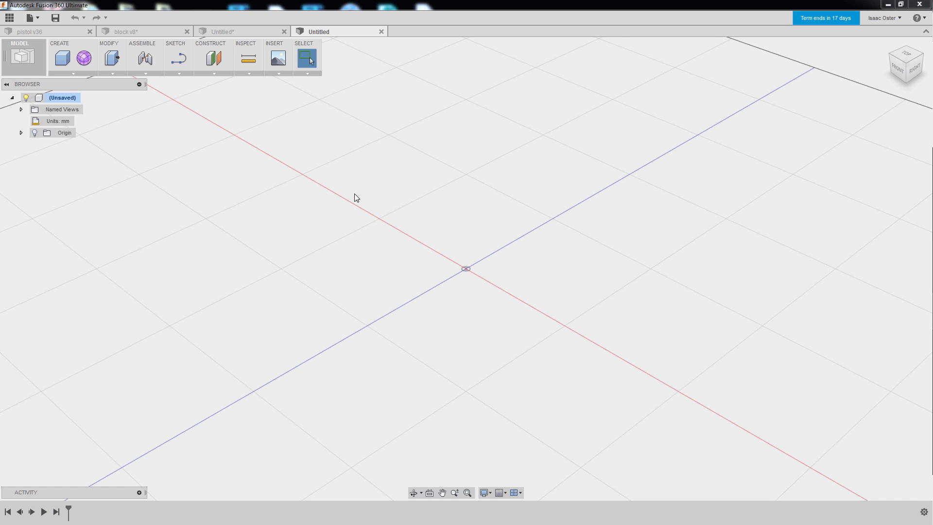
mouse_move(335, 159)
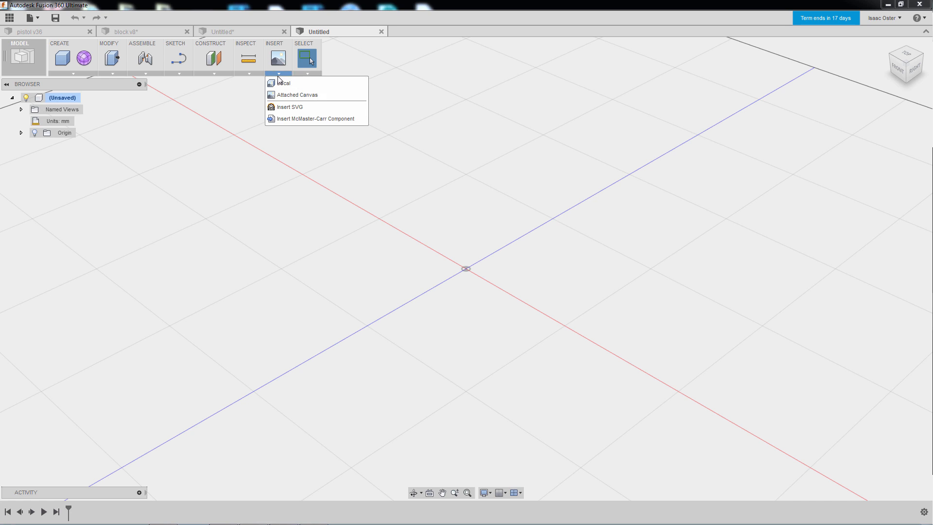
- Attach a canvas to a side origin plane and choose the knife_ref image
click(297, 94)
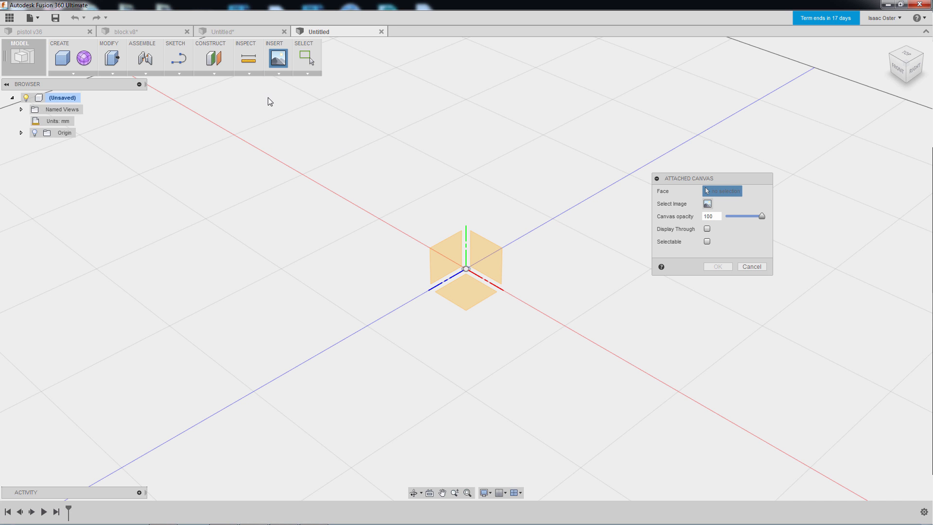
mouse_move(506, 196)
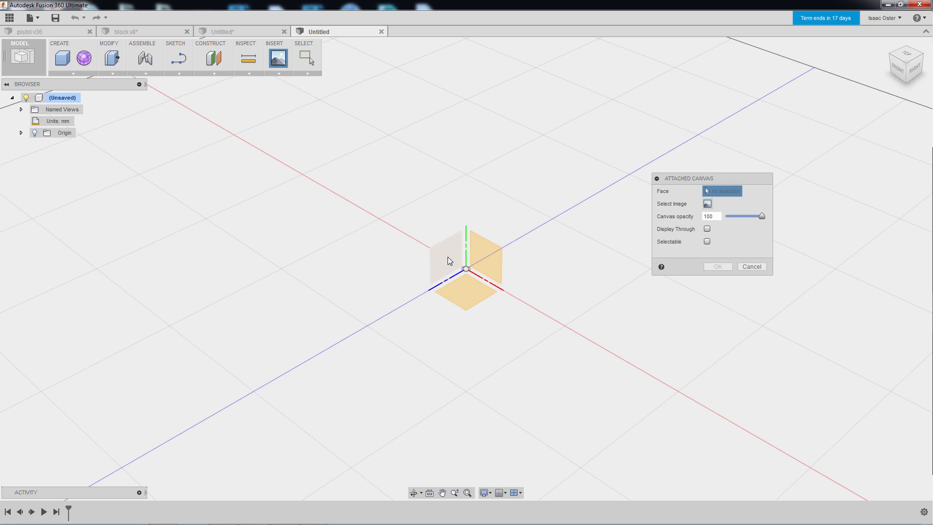
click(440, 256)
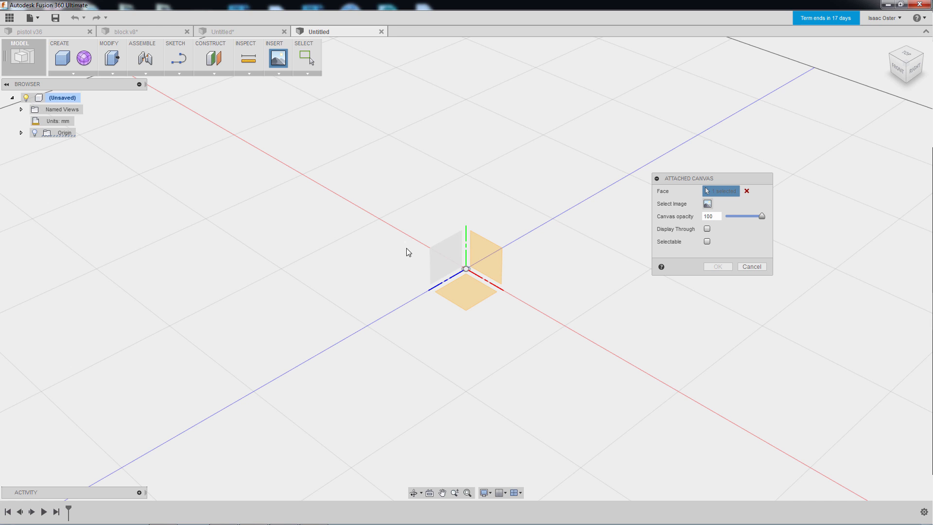
click(707, 203)
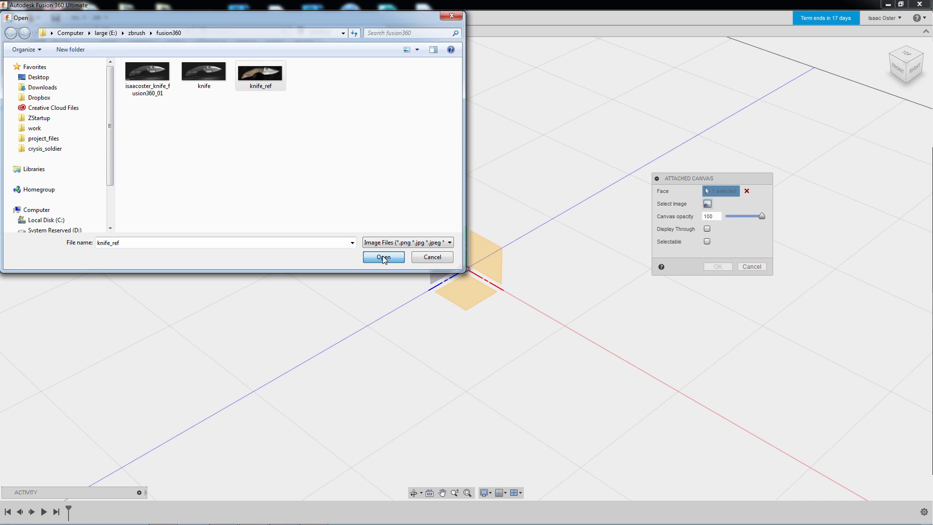
- Place the knife_ref image on the side plane, rotated -90 degrees about Z
click(383, 257)
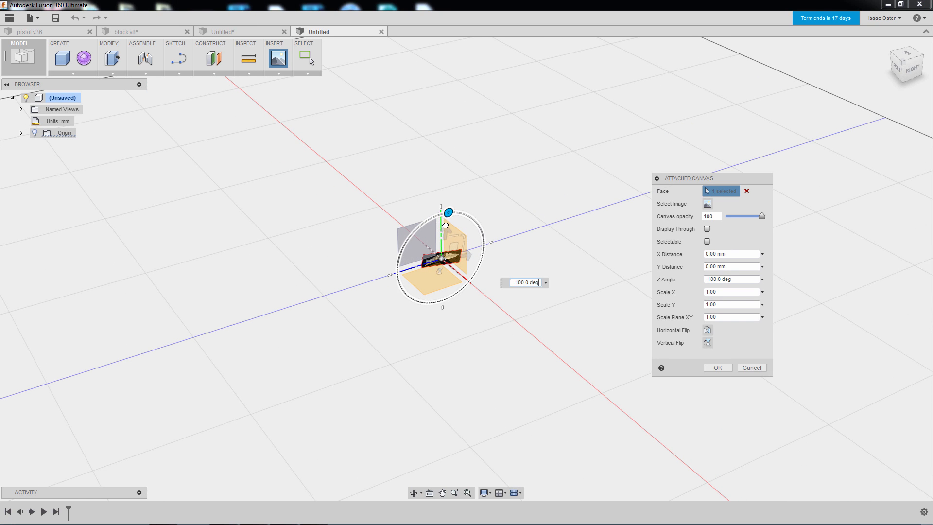
drag(449, 212, 442, 225)
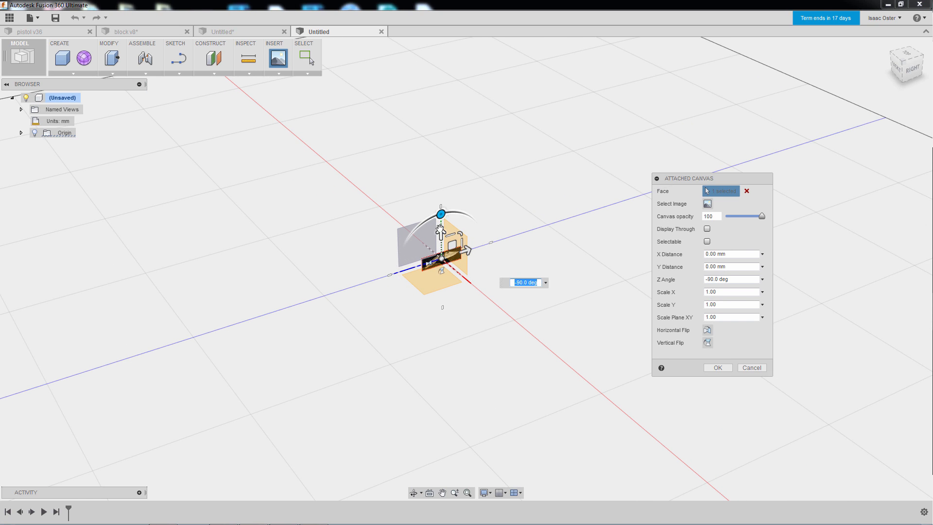
click(717, 367)
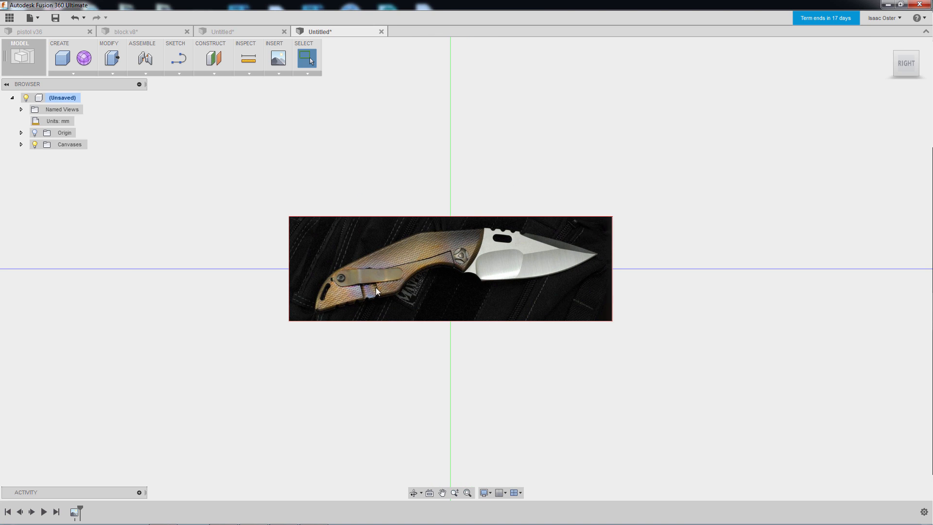
mouse_move(403, 339)
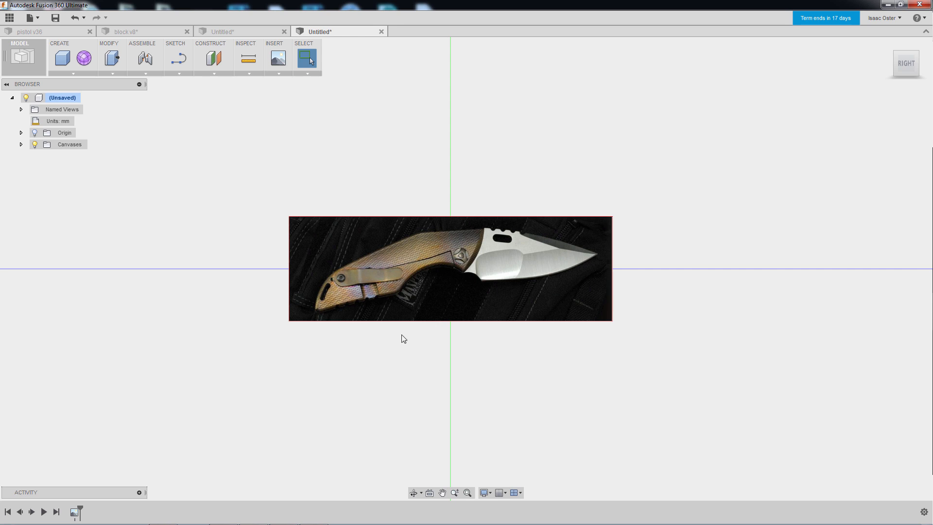
mouse_move(312, 311)
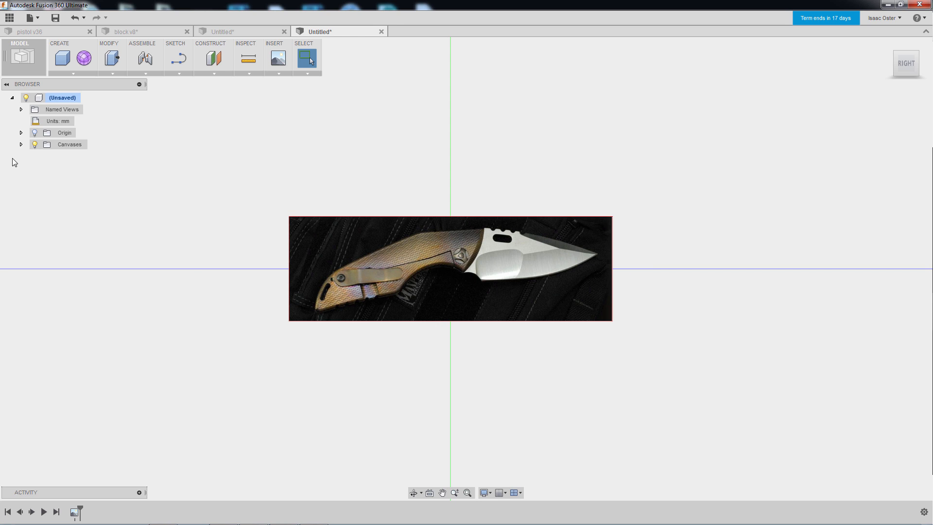
- Calibrate the knife_ref canvas by measuring handle end to blade tip and entering 12"/2
click(20, 144)
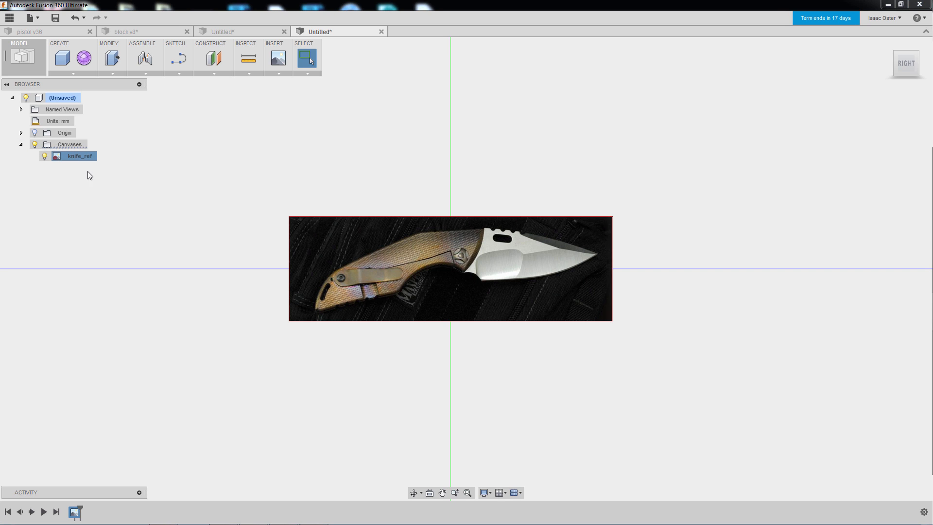
right_click(79, 156)
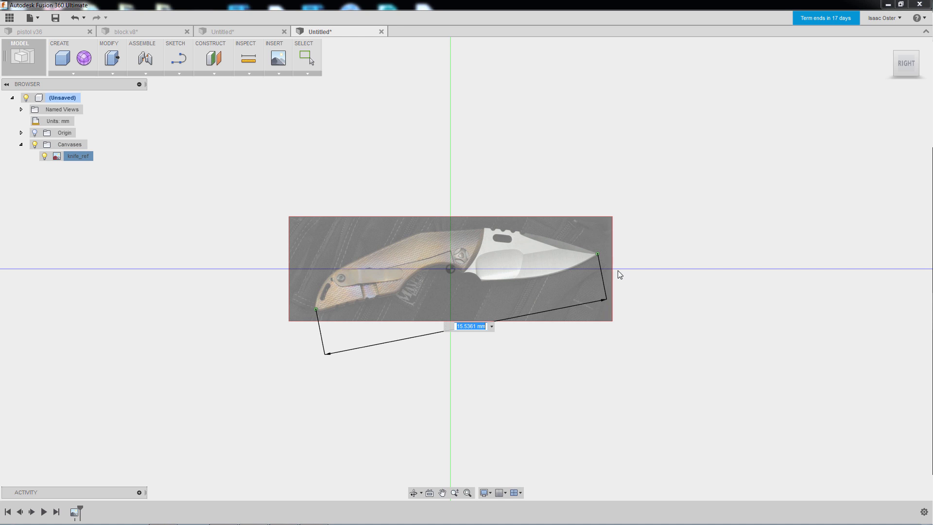
text(6)
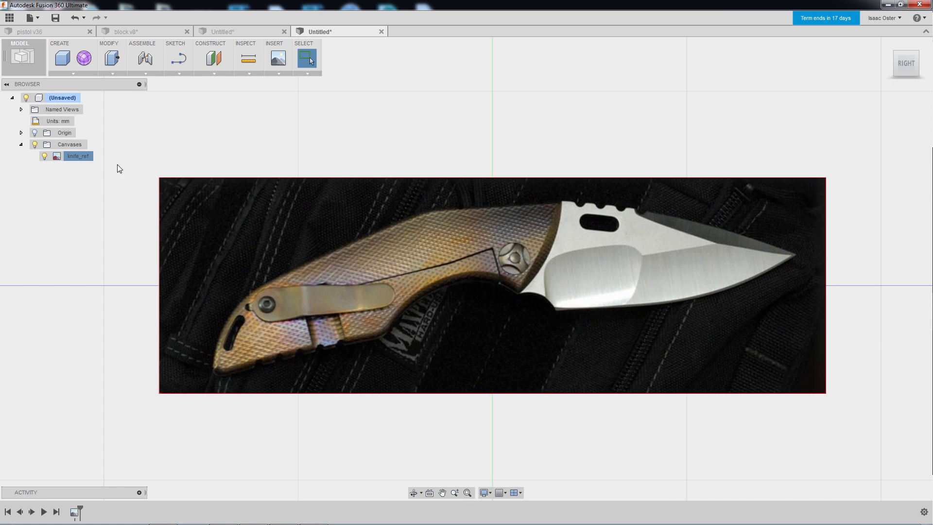
right_click(77, 155)
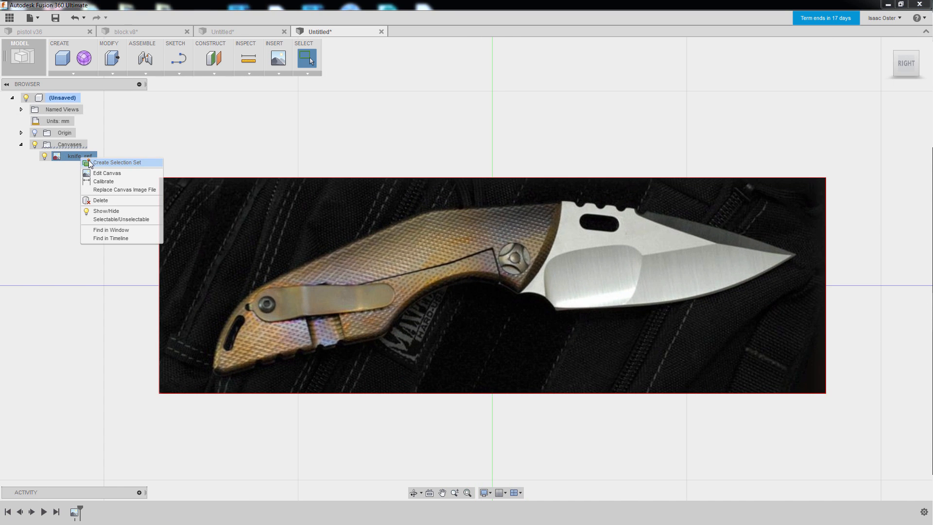
mouse_move(103, 181)
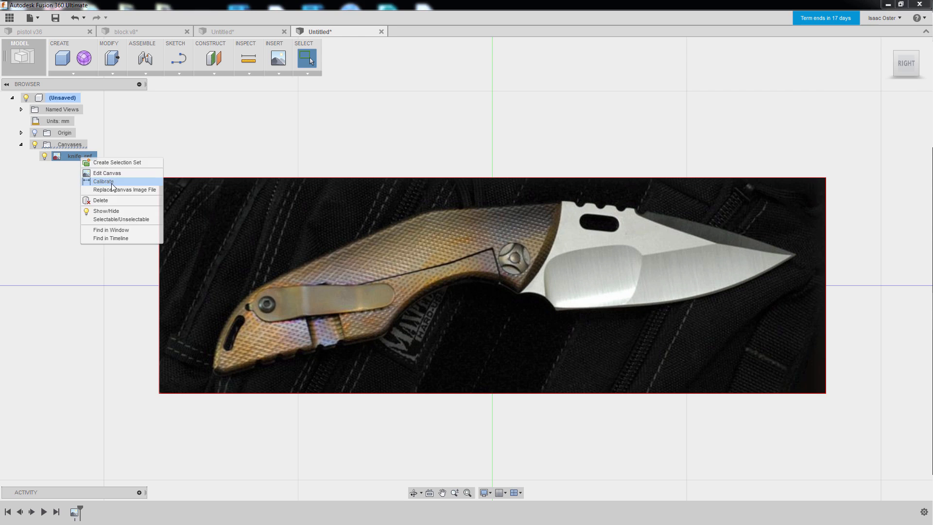
click(103, 181)
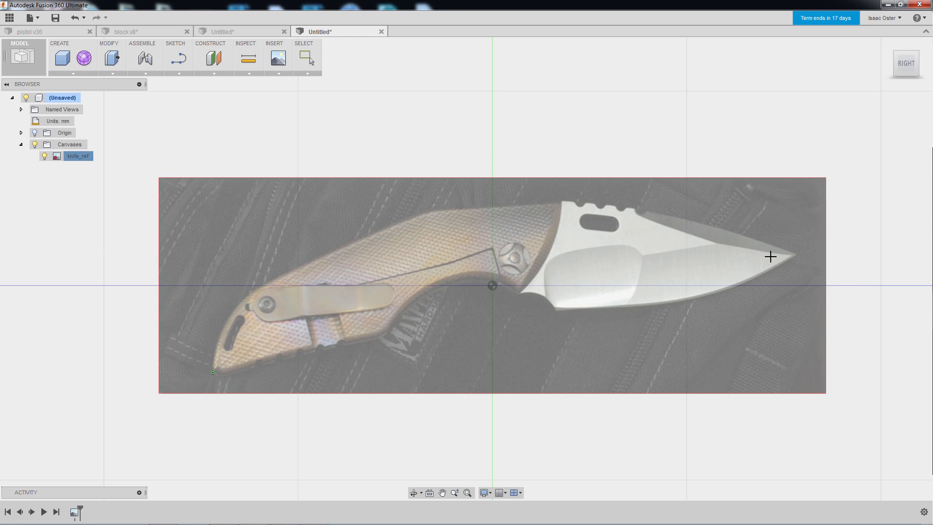
click(796, 257)
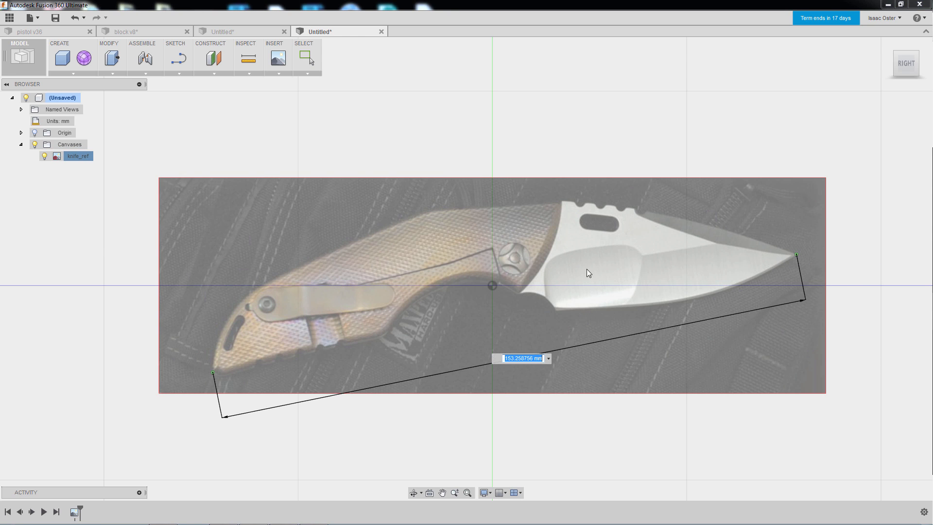
mouse_move(630, 337)
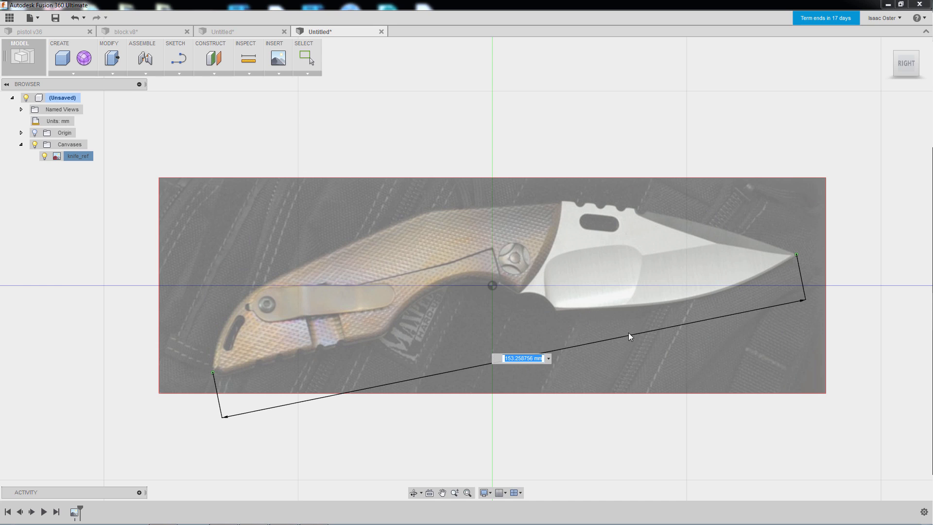
mouse_move(549, 371)
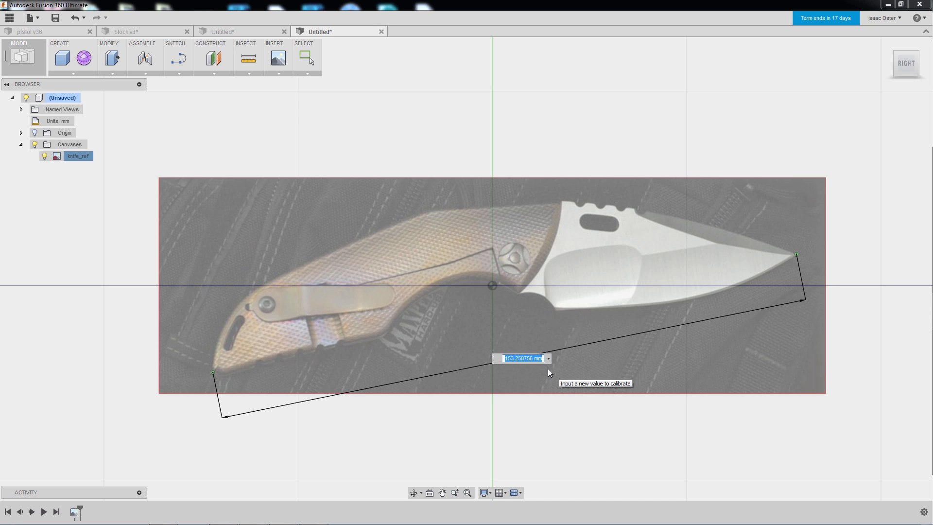
text(12")
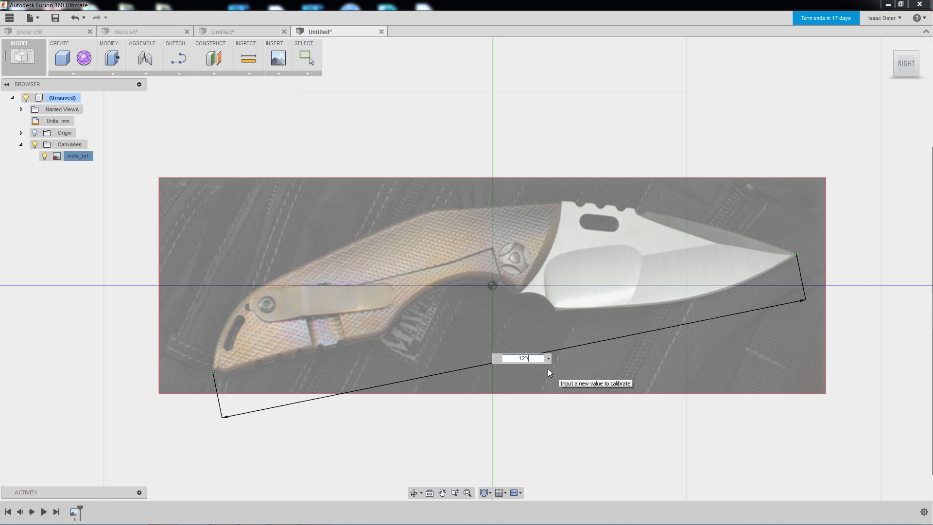
text(/2)
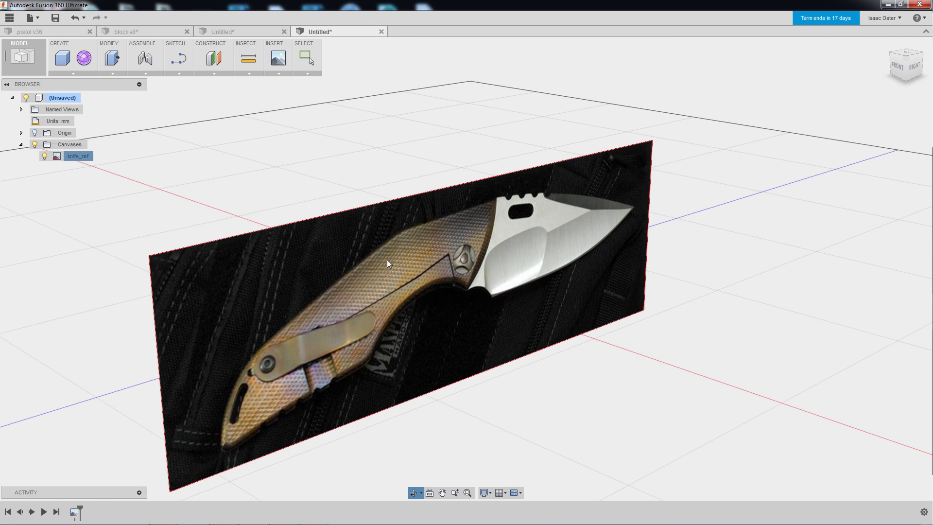
- Sketch a spline and reshape it along the handle's top, rear and bottom edges
click(175, 58)
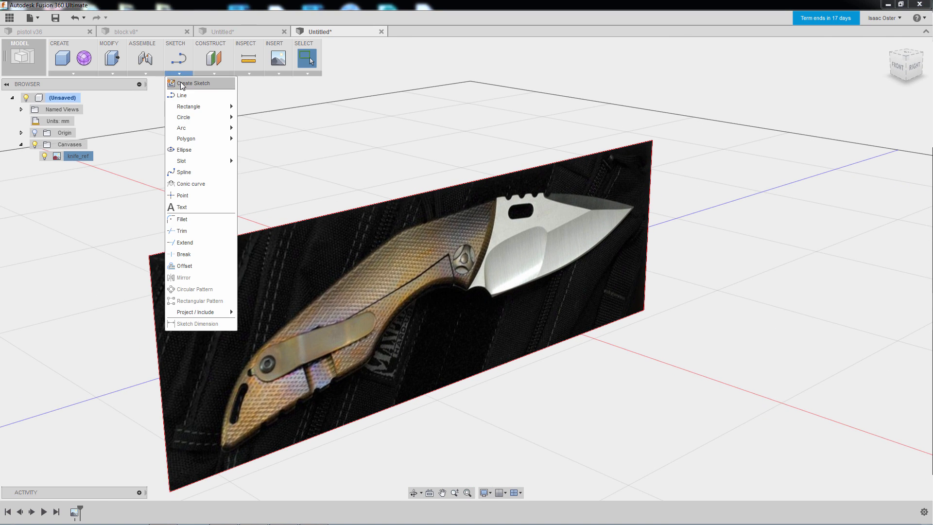
click(195, 84)
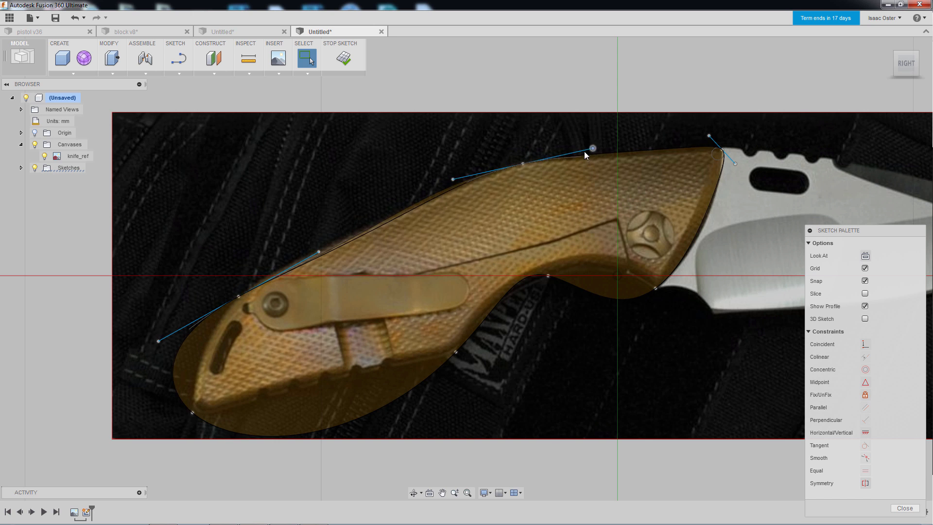
drag(592, 148, 588, 151)
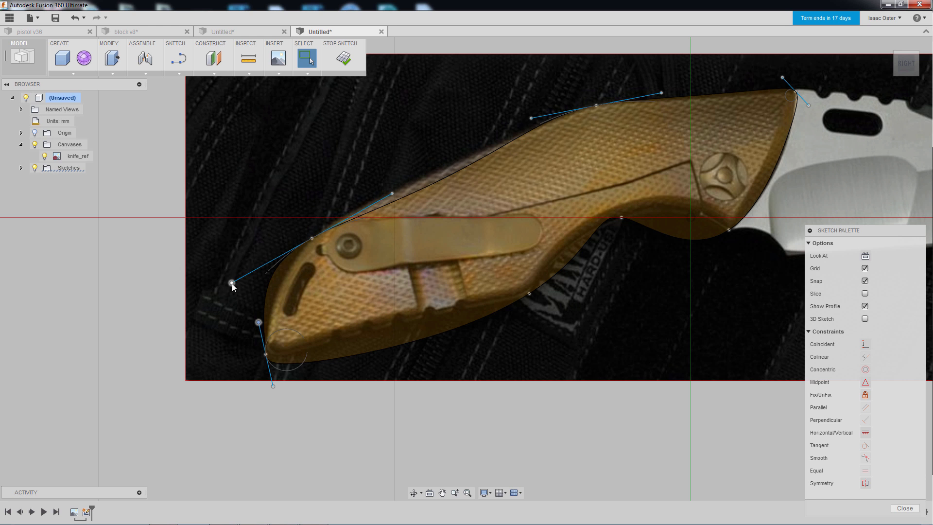
drag(232, 284, 268, 281)
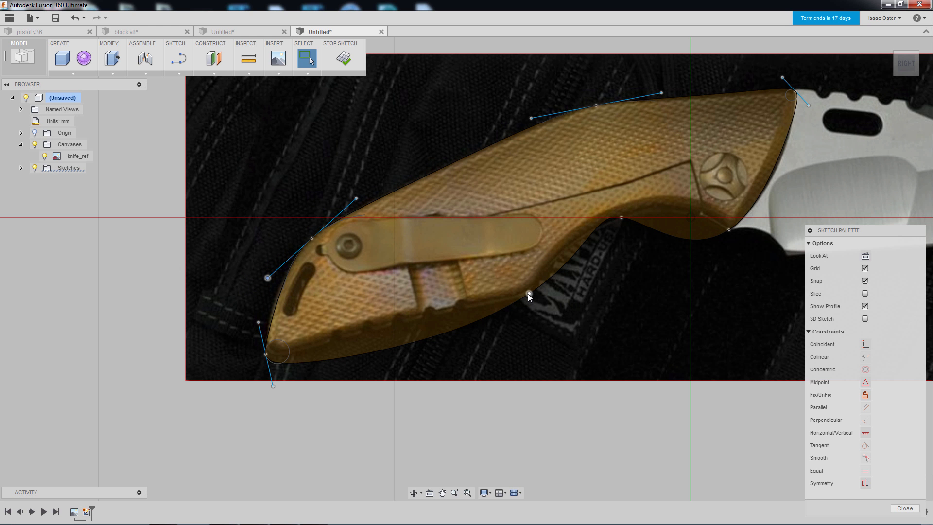
drag(528, 294, 577, 264)
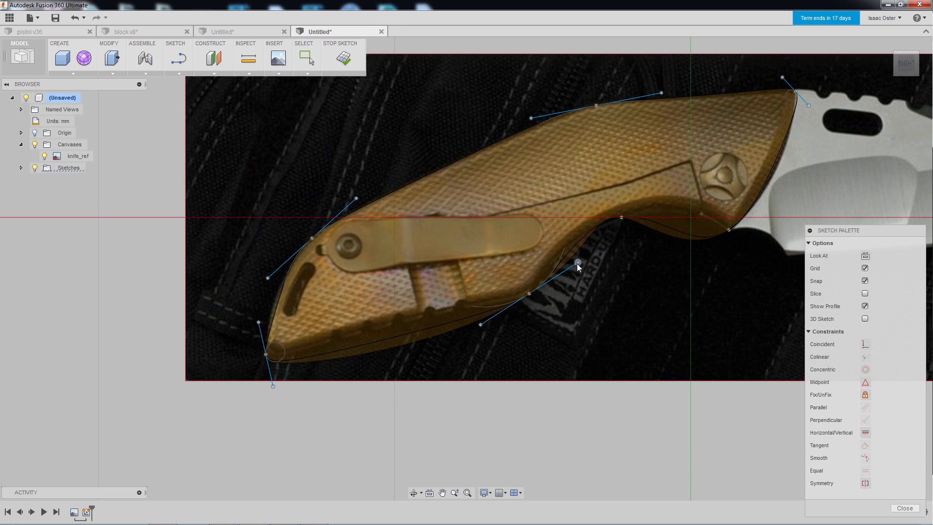
drag(577, 264, 565, 276)
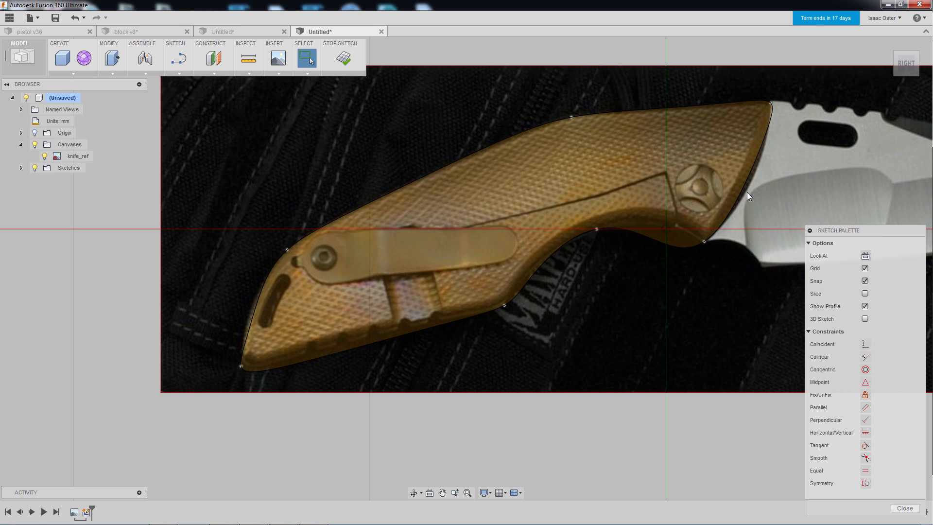
- Insert an extra fit point into the handle spline near the front finger curve
right_click(749, 196)
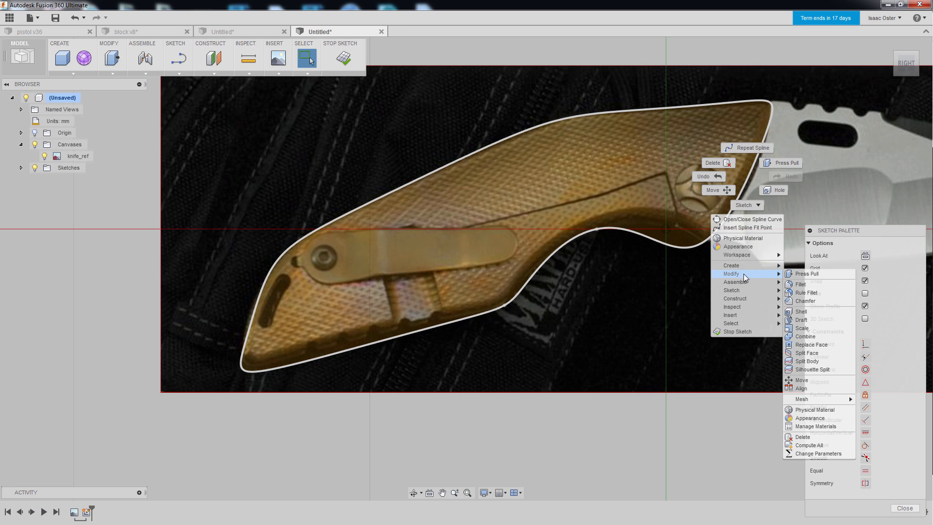
mouse_move(747, 228)
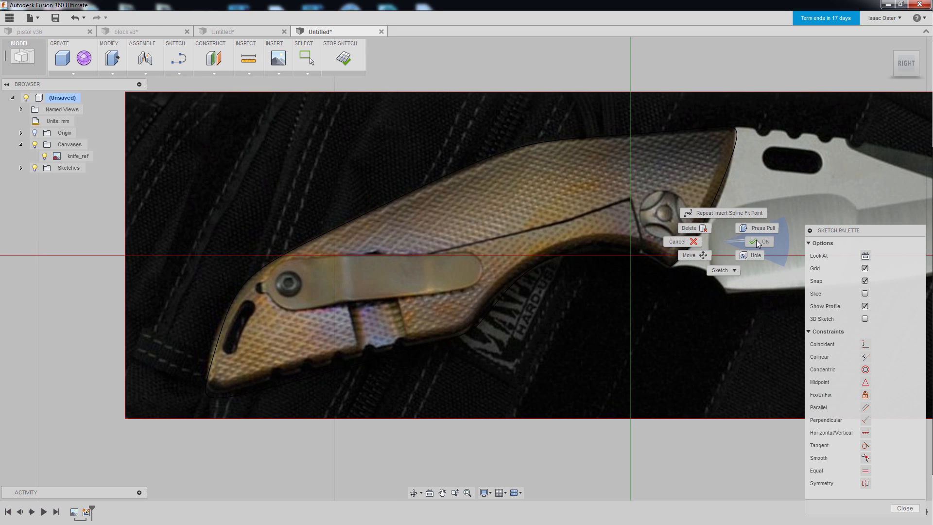
click(766, 241)
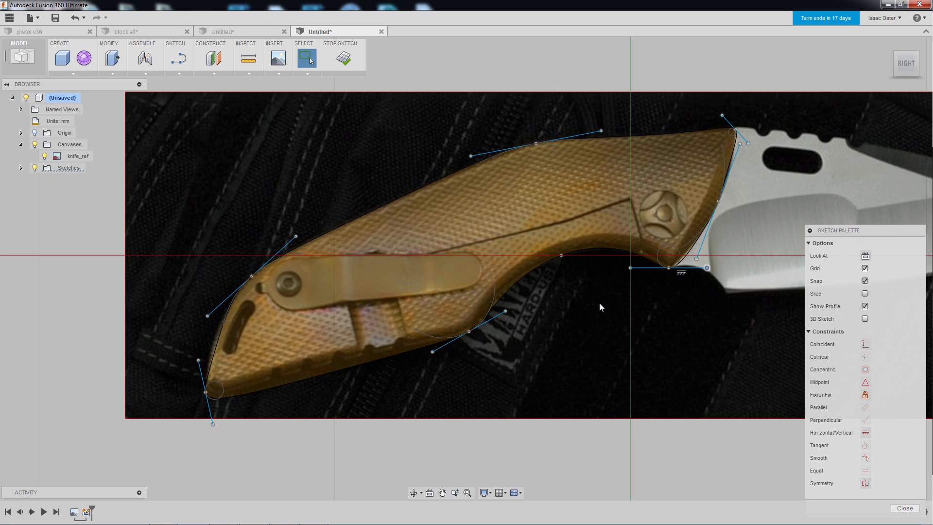
mouse_move(788, 73)
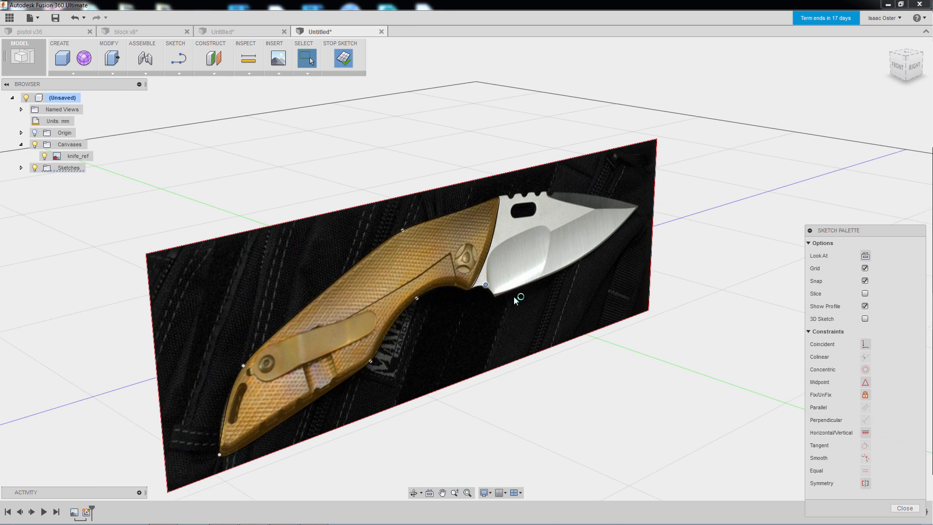
- Stop the sketch, leaving the traced handle profile over the knife canvas
click(342, 58)
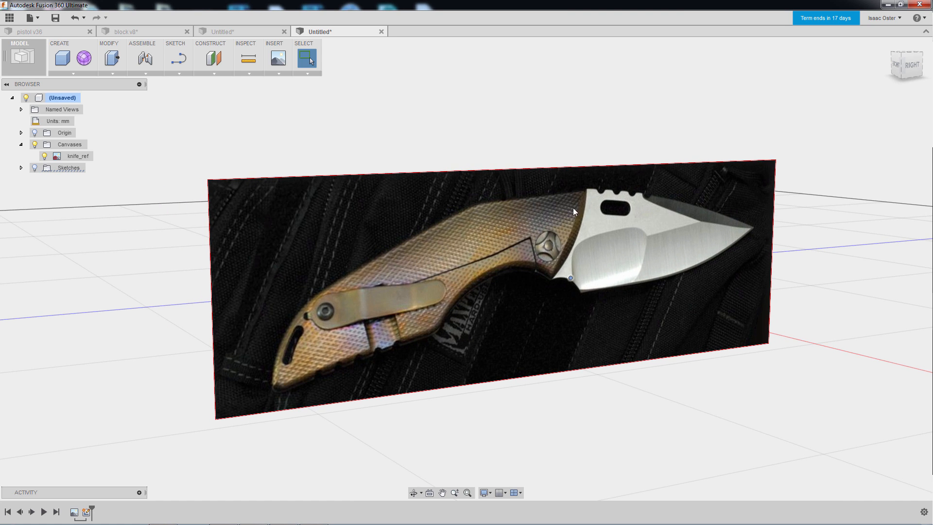
mouse_move(307, 340)
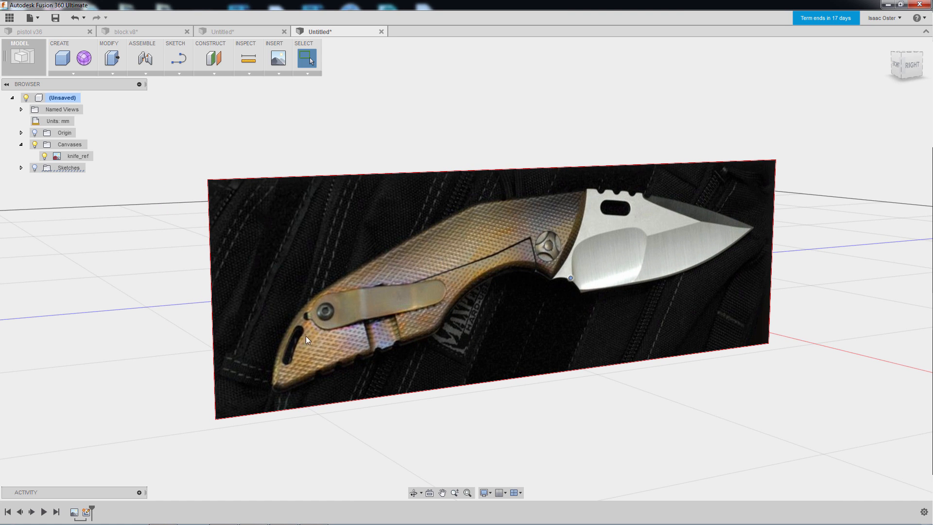
mouse_move(339, 348)
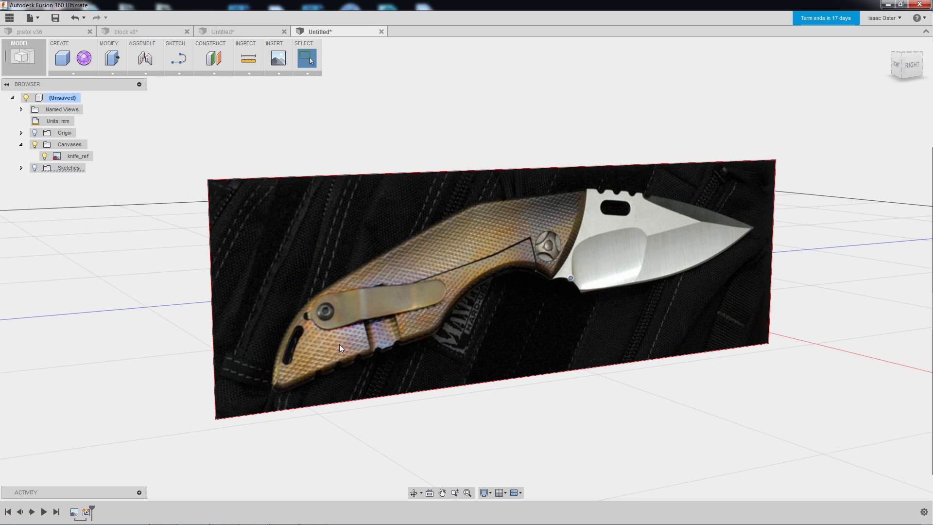
mouse_move(604, 231)
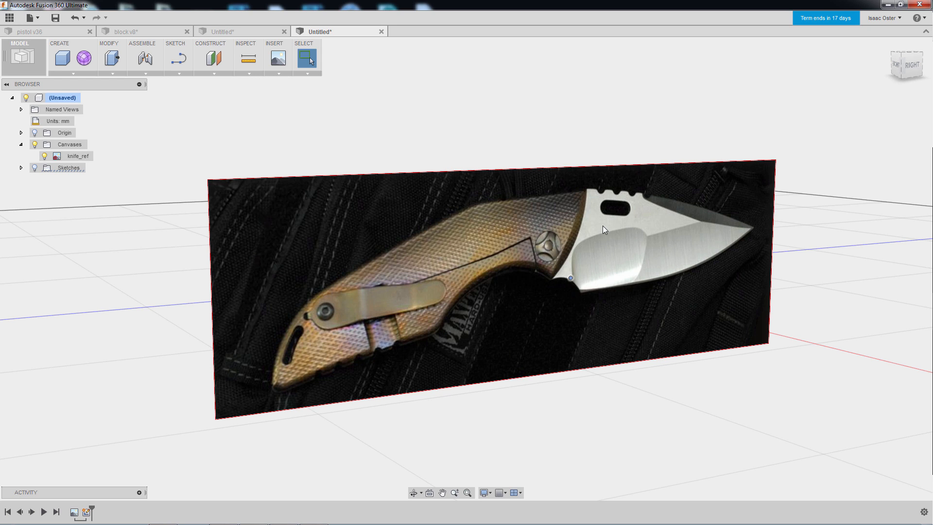
mouse_move(554, 265)
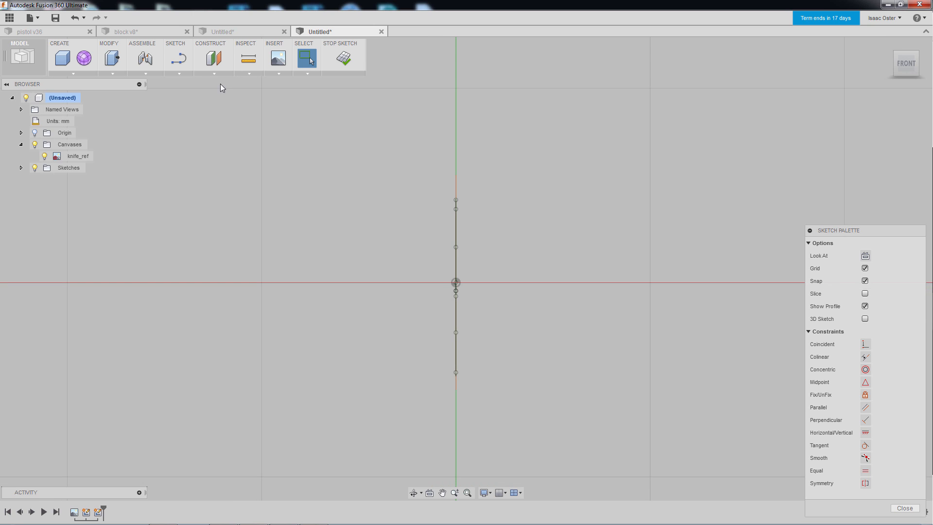
- Draw a three-point arched spline on the front plane
click(175, 58)
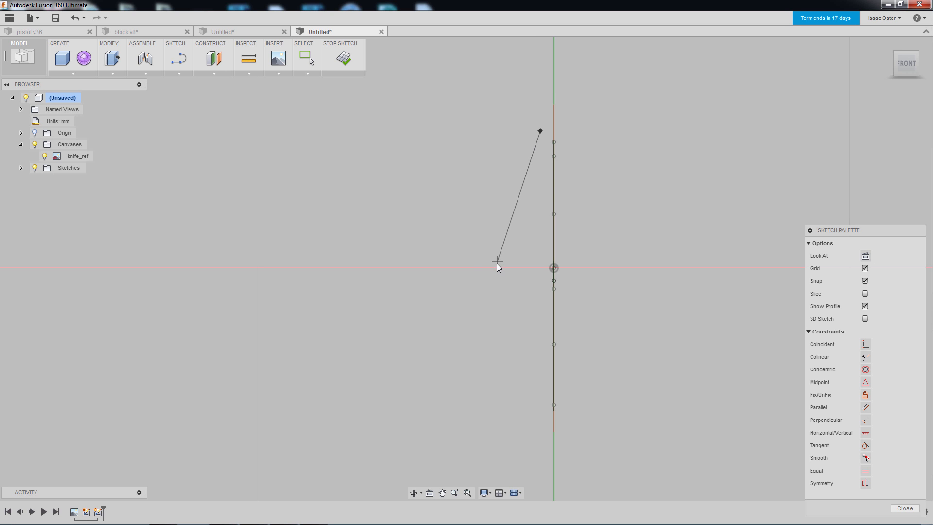
drag(497, 268, 532, 395)
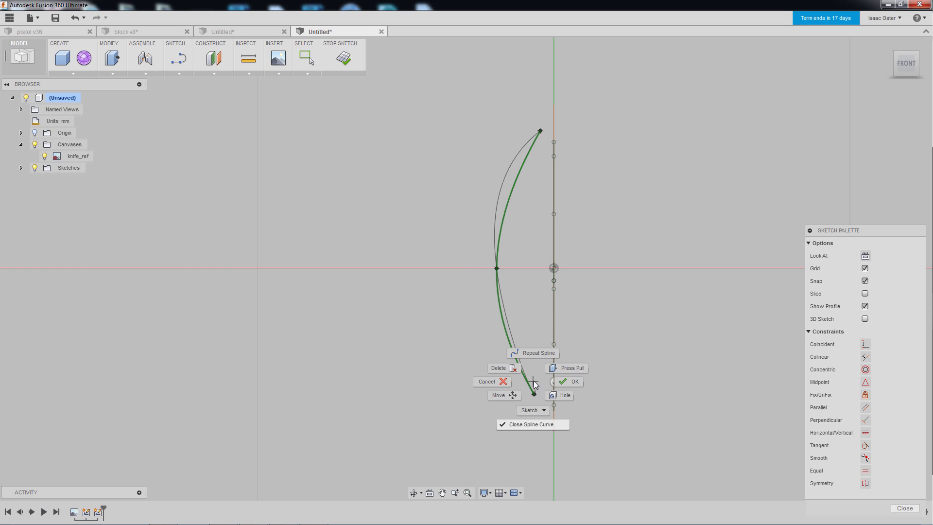
click(570, 381)
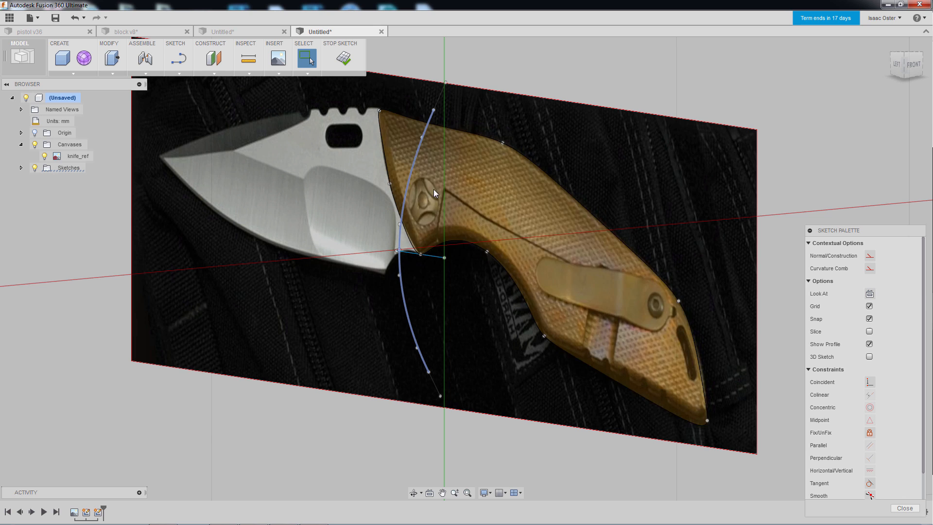
mouse_move(374, 80)
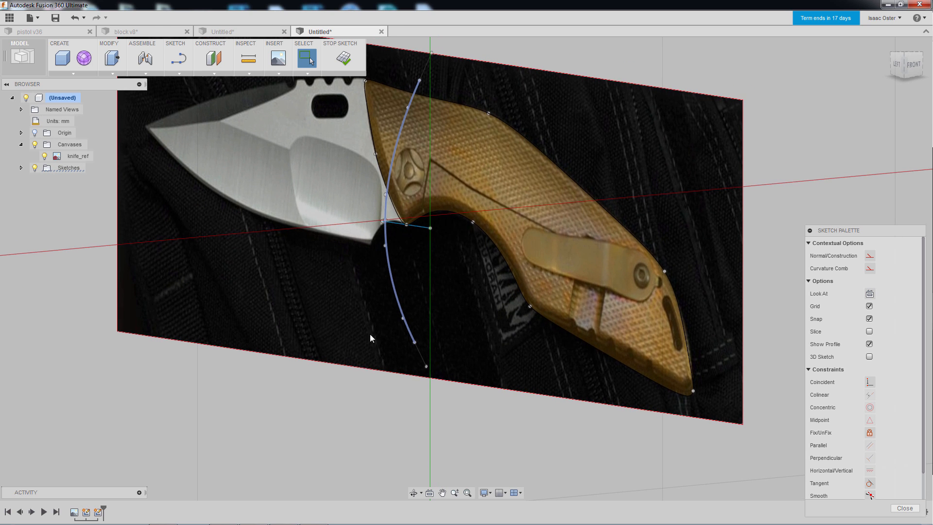
mouse_move(348, 424)
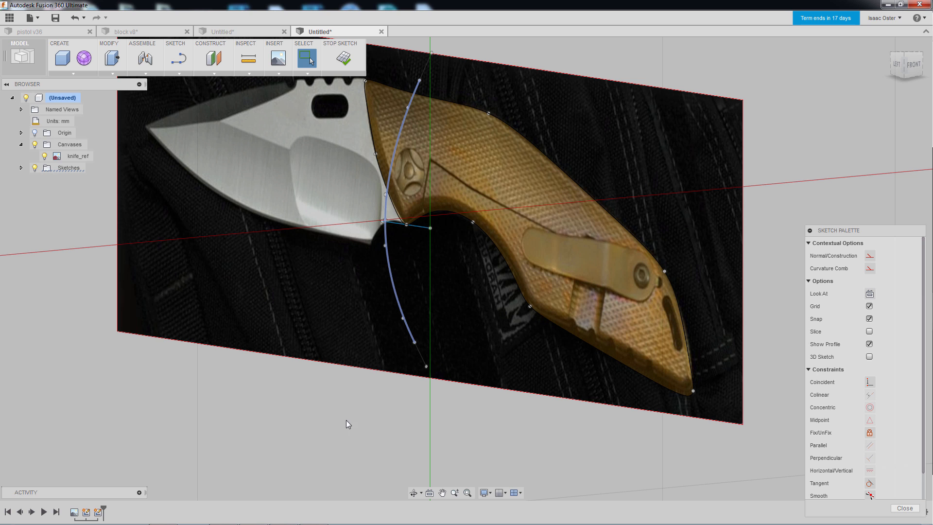
mouse_move(381, 371)
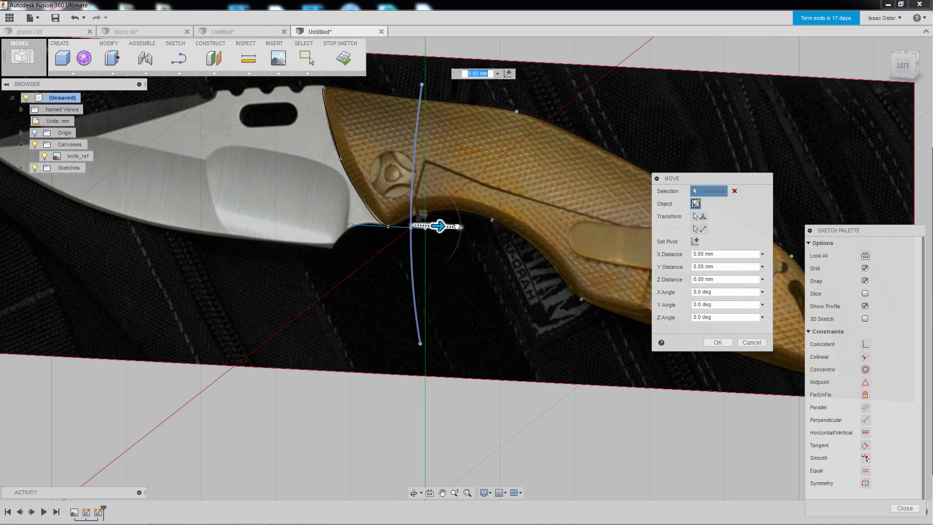
- Move the arched spline 10 mm across the handle near the blade end
drag(437, 226, 480, 216)
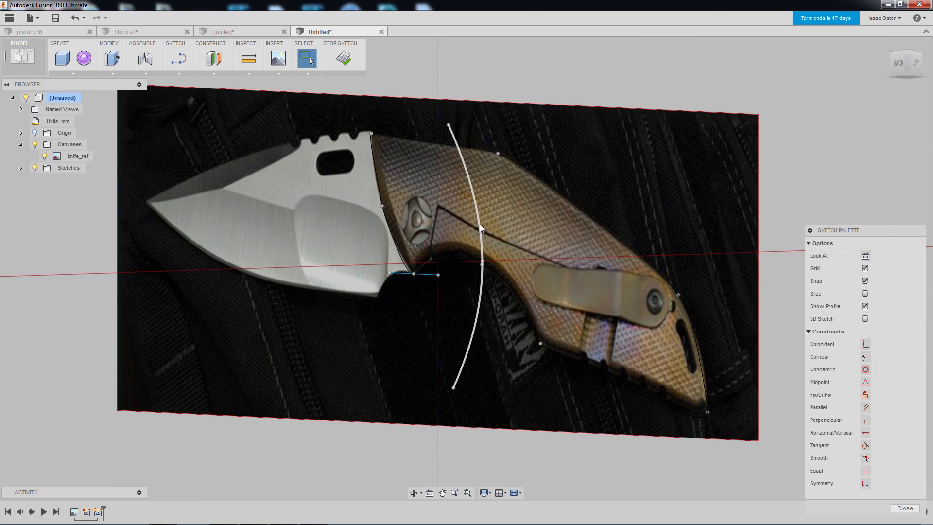
right_click(481, 241)
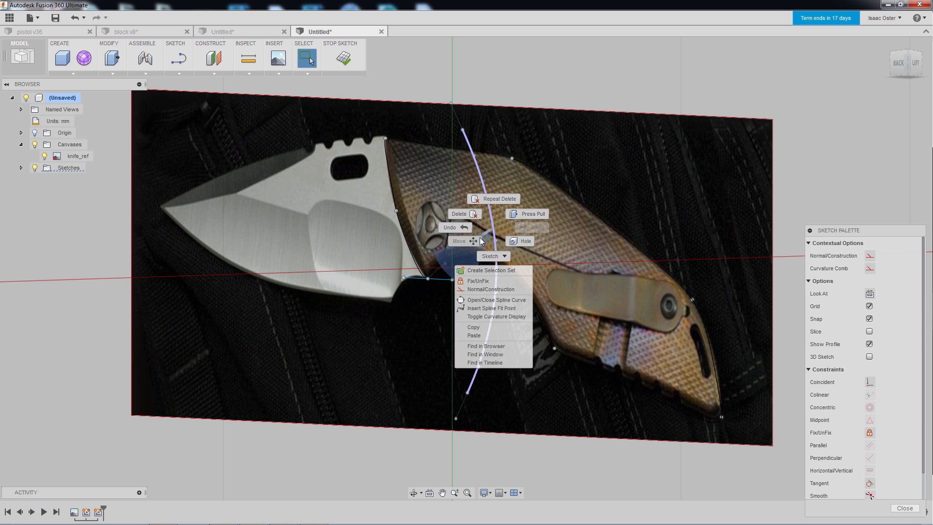
click(458, 241)
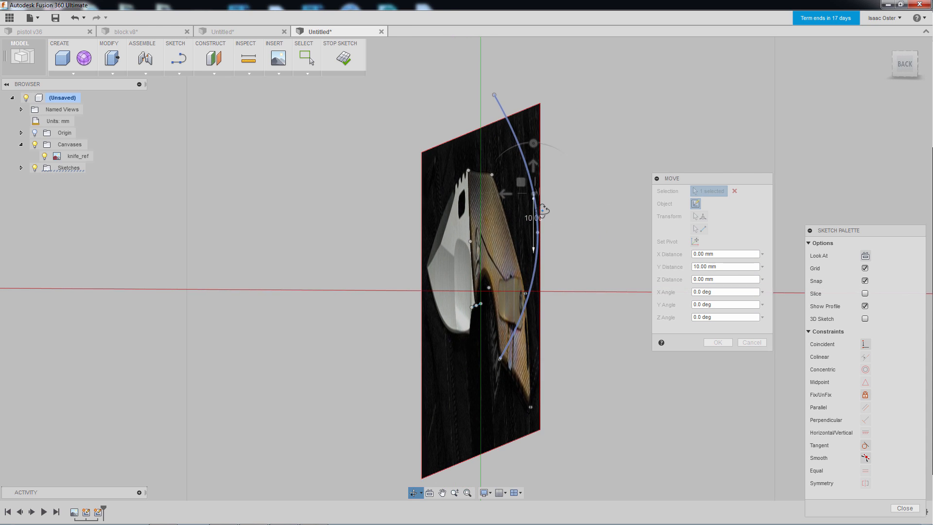
drag(532, 191, 467, 191)
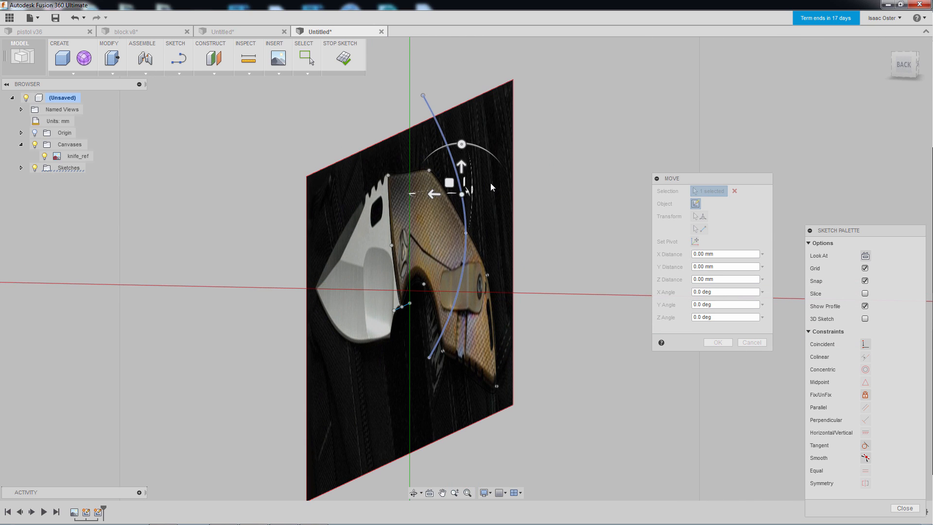
drag(461, 144, 466, 183)
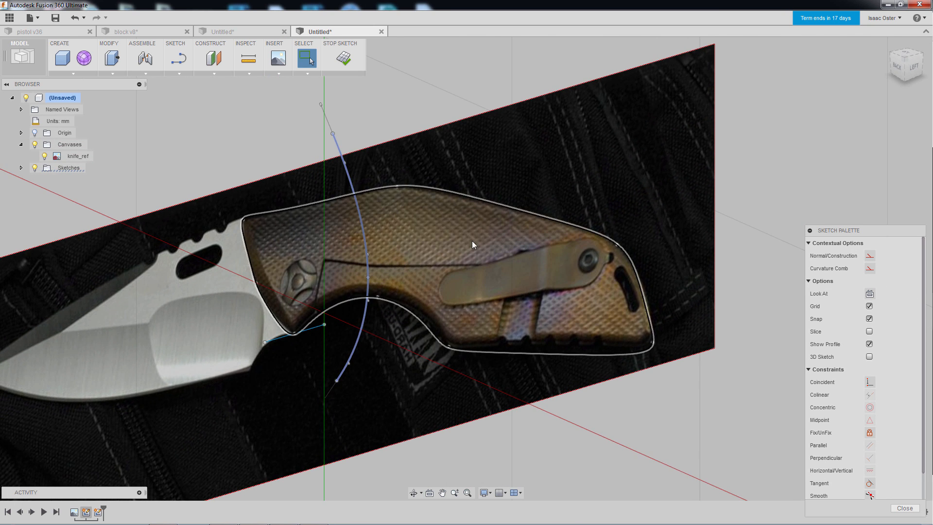
mouse_move(431, 264)
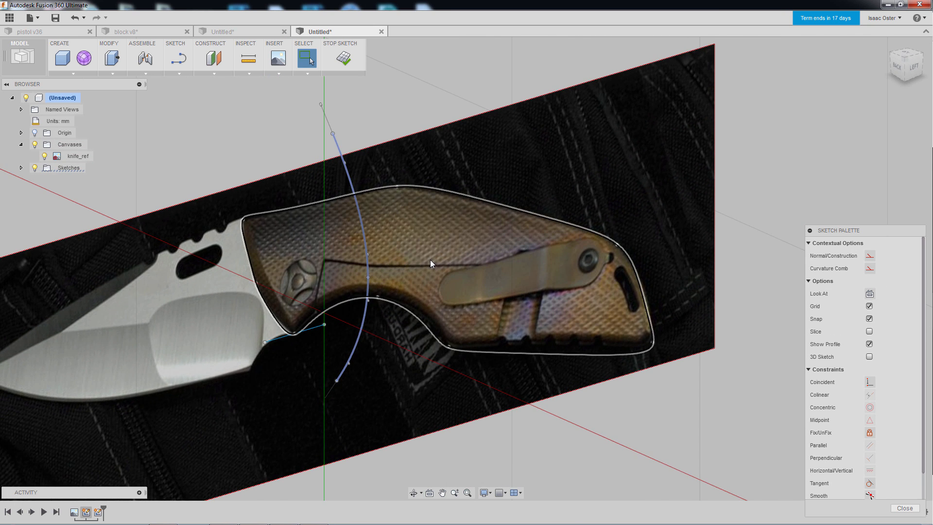
- Move the copied spline toward the handle's far end, tilted 20 degrees
click(307, 58)
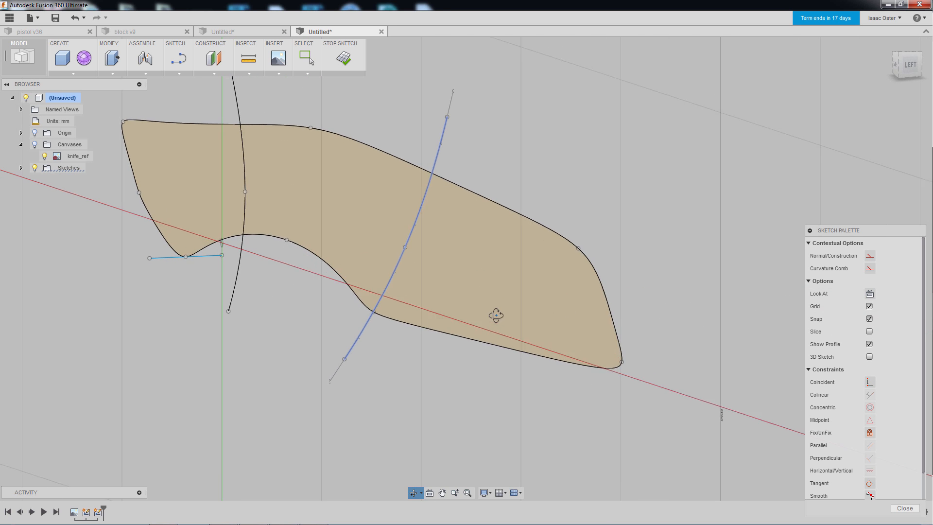
click(307, 58)
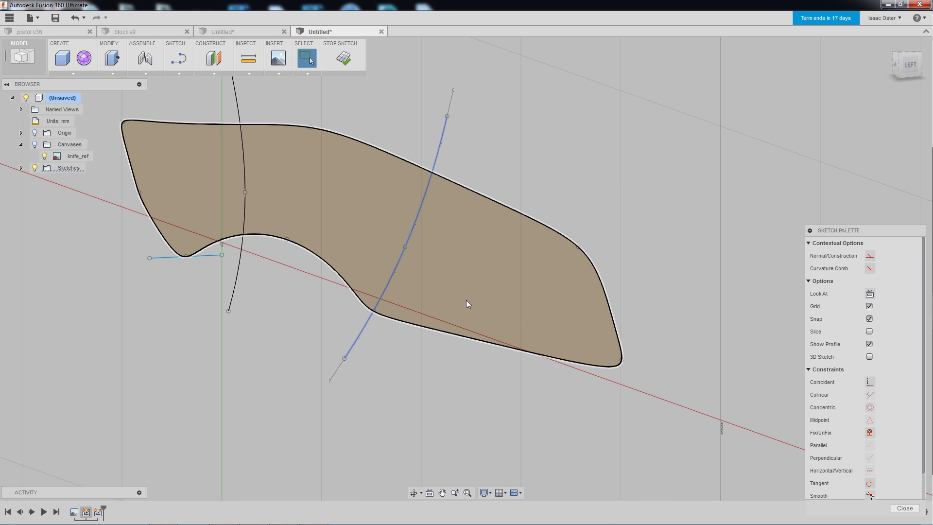
click(307, 58)
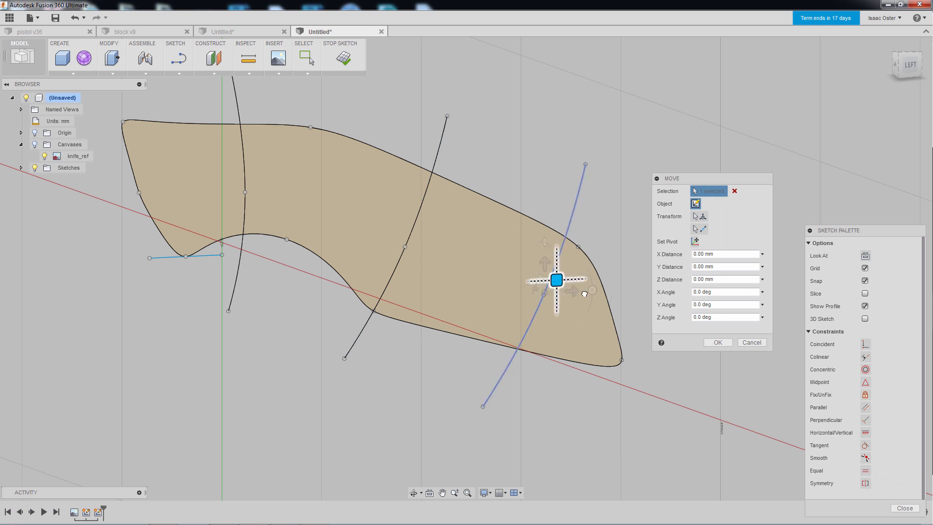
drag(556, 280, 522, 342)
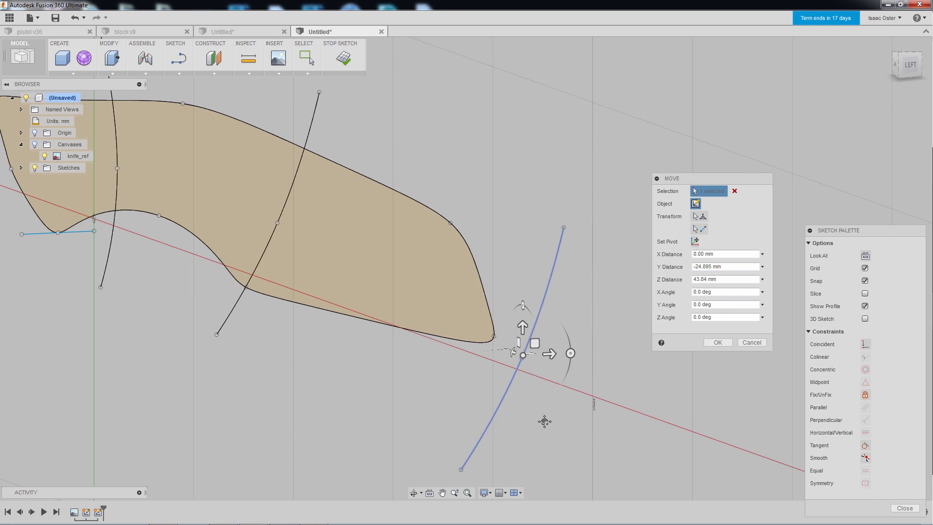
drag(570, 353, 586, 368)
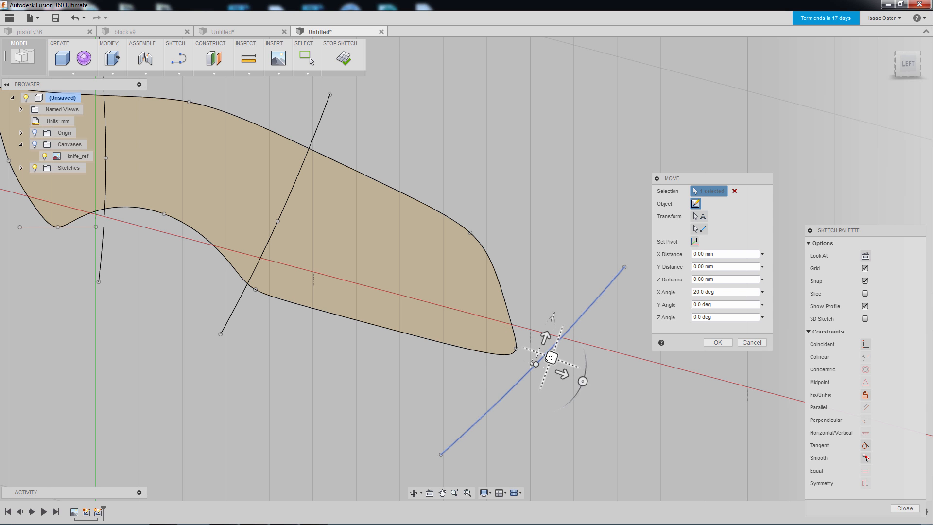
drag(549, 358, 453, 311)
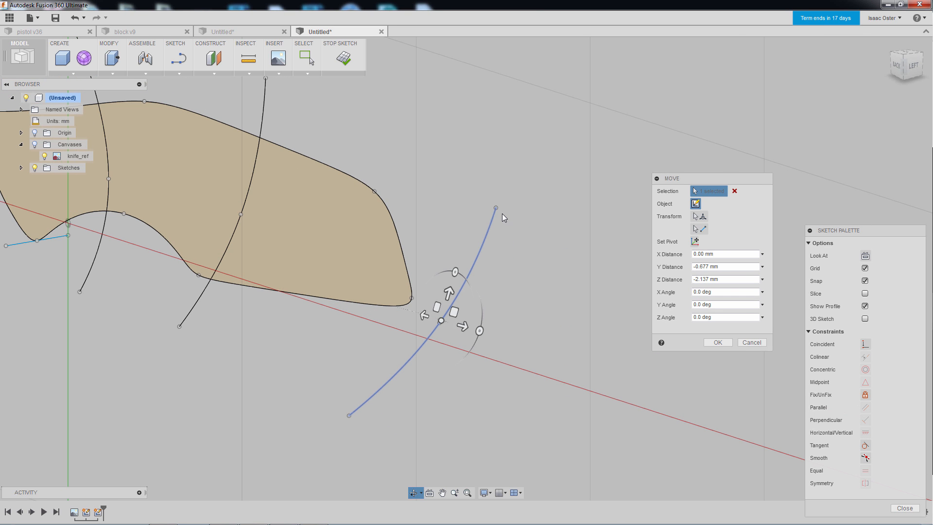
click(308, 58)
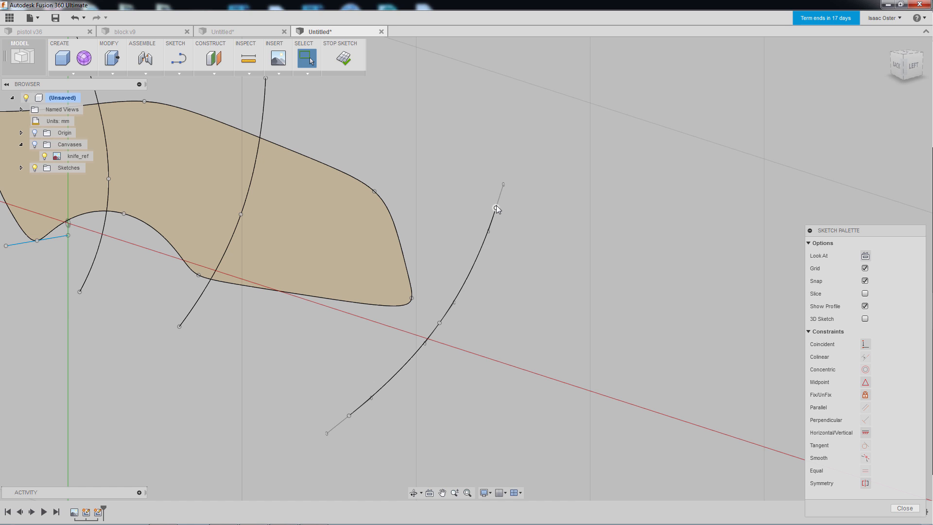
- Shift the copied spline 3 mm along X as the third guide curve
right_click(440, 323)
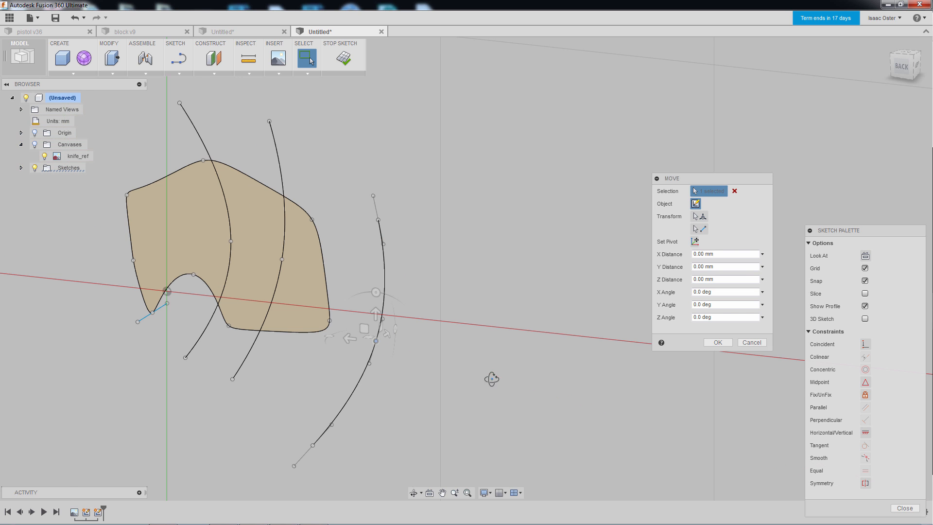
drag(376, 324, 333, 337)
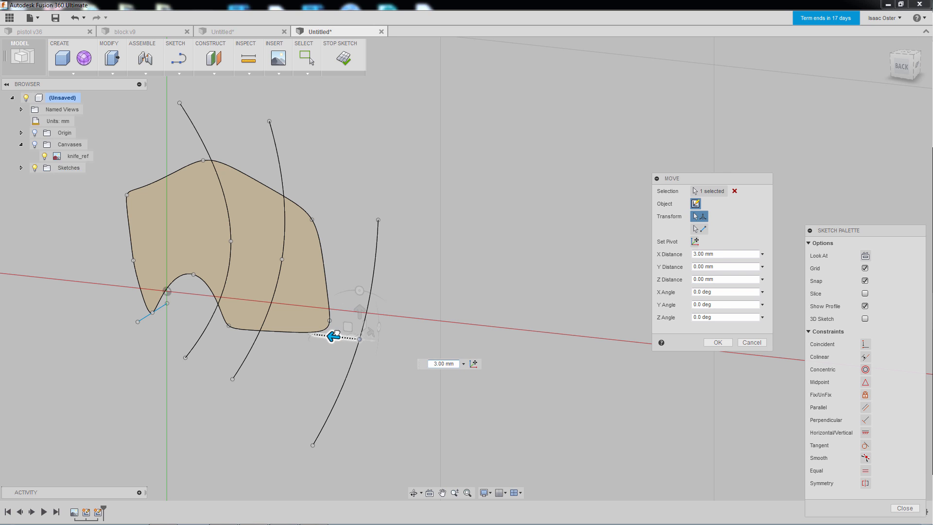
click(716, 342)
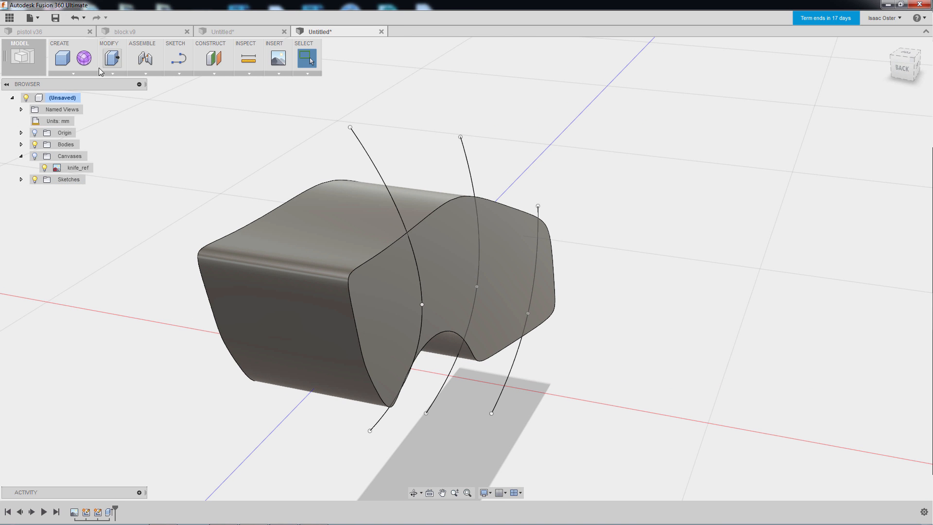
- Enter the Sculpt workspace with Create Form, the handle body ghosted
click(59, 57)
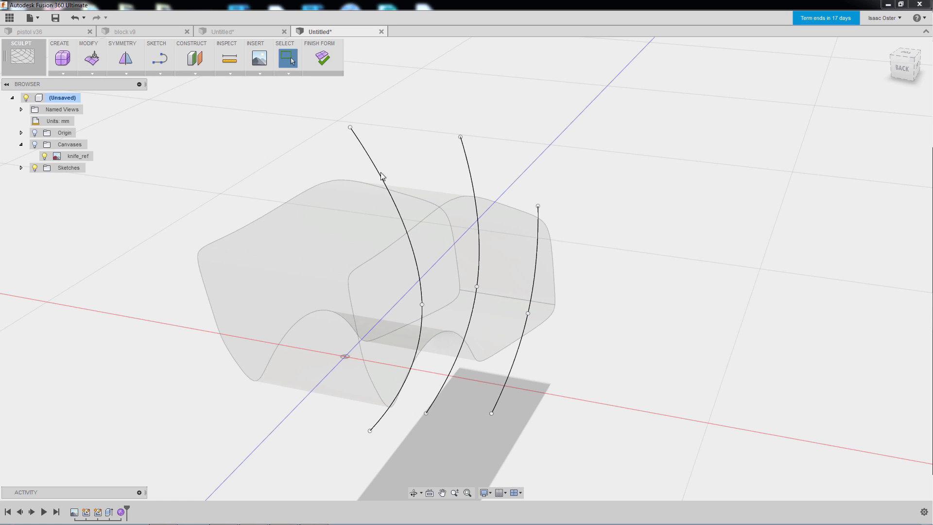
mouse_move(66, 75)
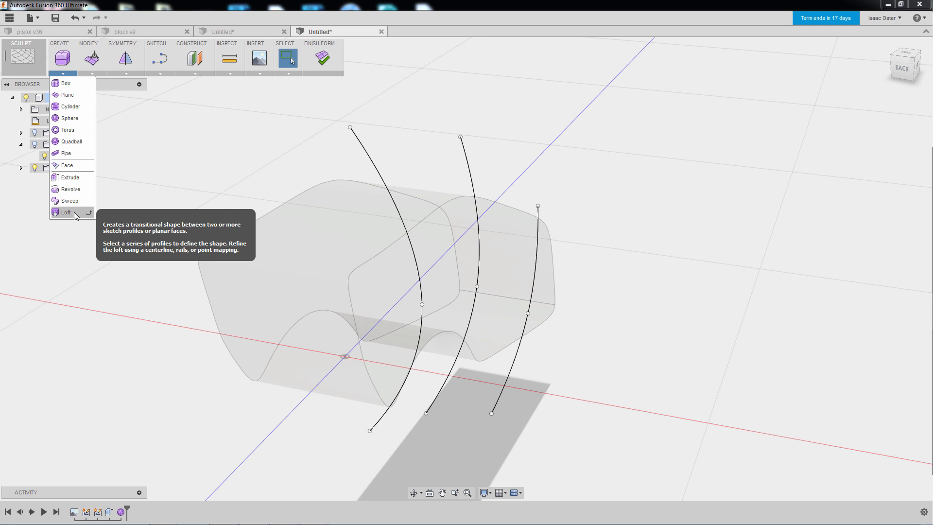
- Loft a T-spline surface through the three arched splines and finish the form
click(66, 212)
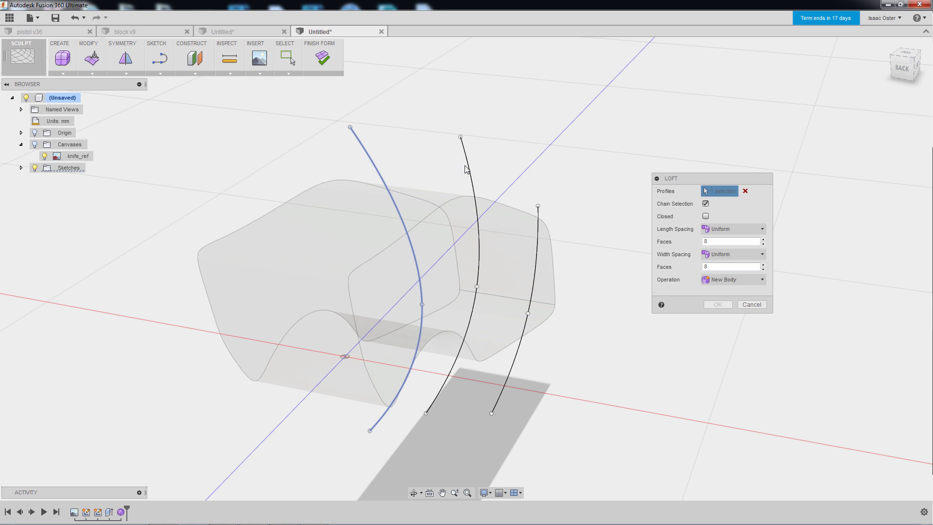
click(460, 138)
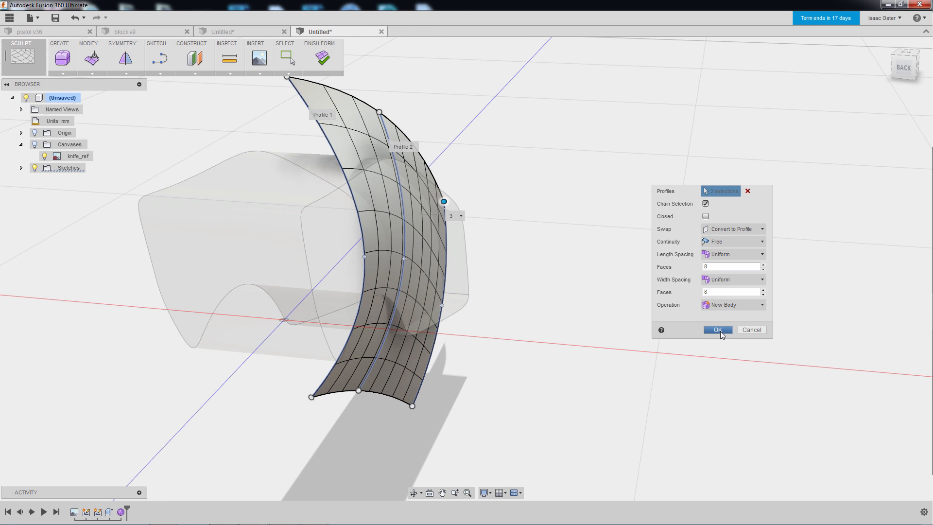
click(718, 330)
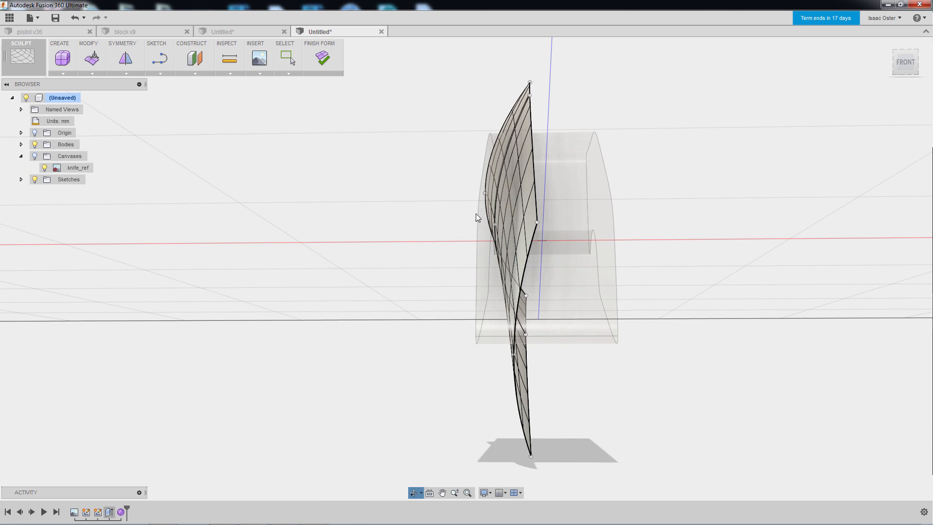
click(323, 58)
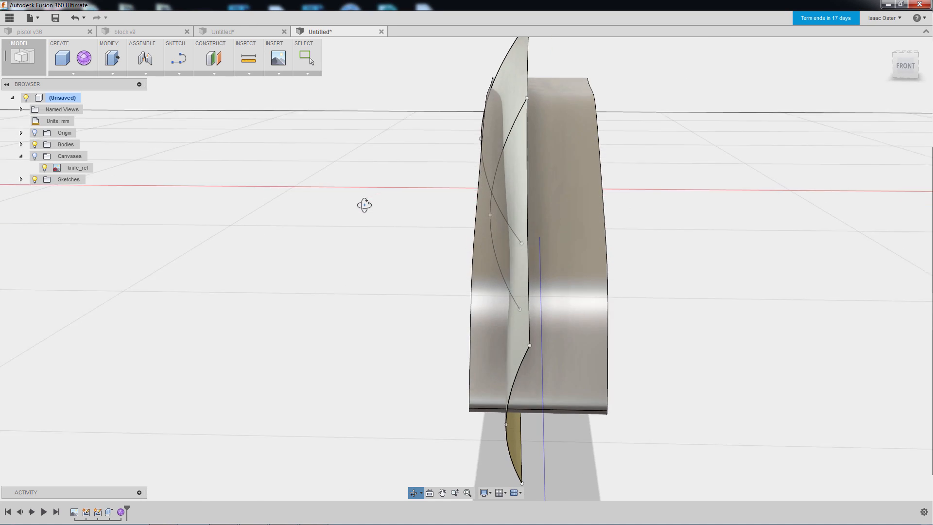
drag(364, 205, 456, 198)
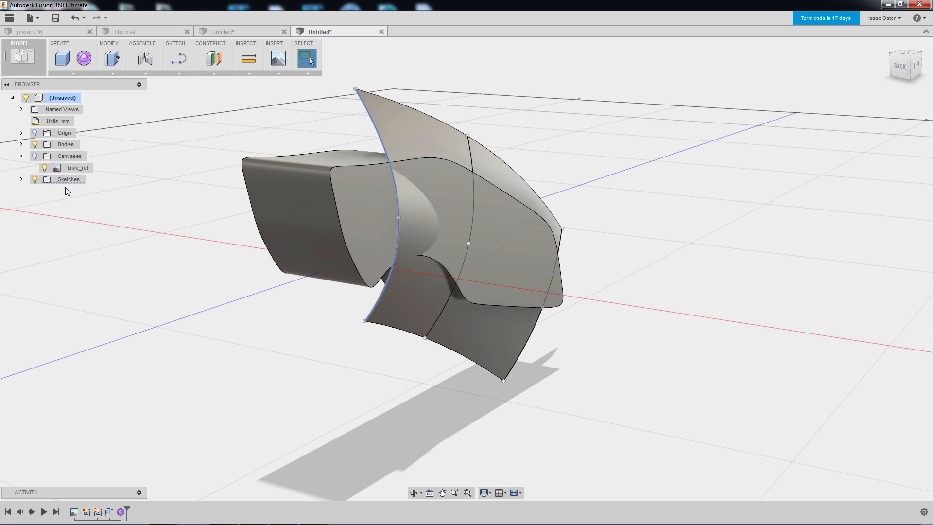
- Expand the Sketches folder, show Sketch2, and orbit to view the handle profile from the side
click(76, 202)
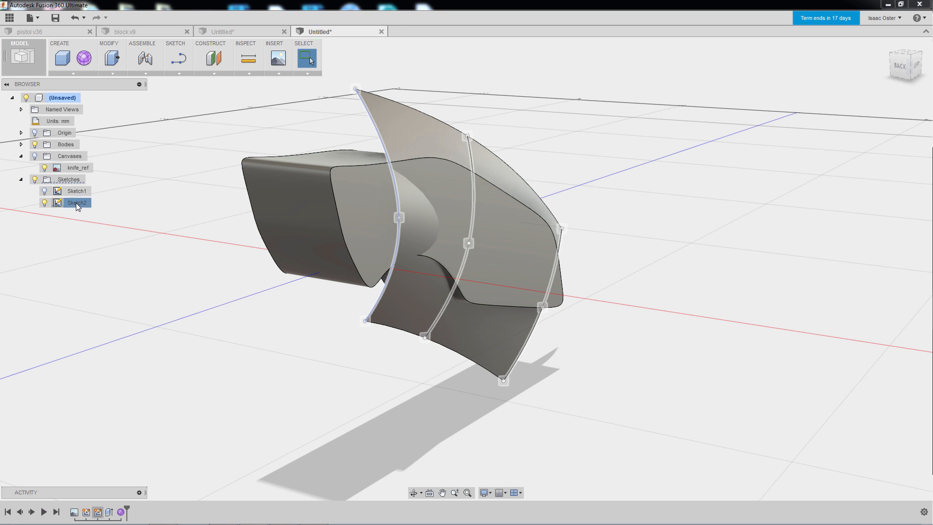
right_click(76, 203)
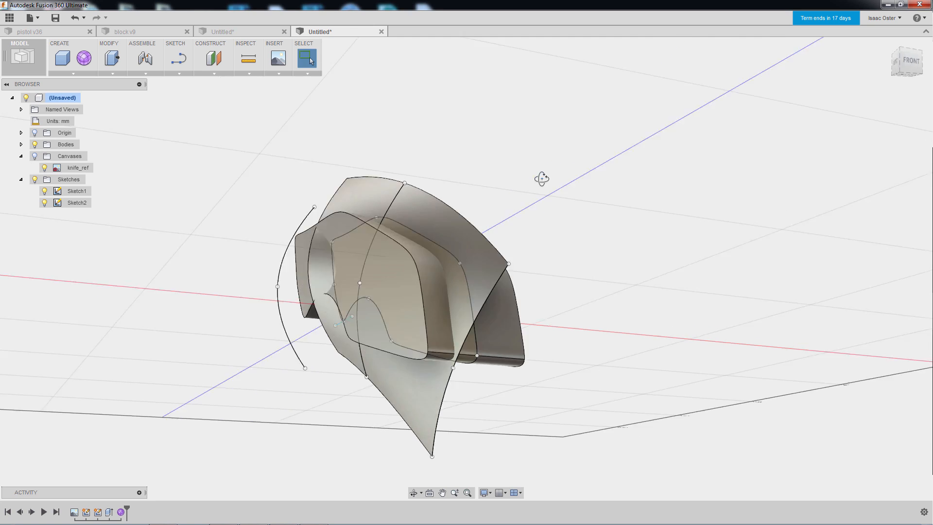
drag(541, 178, 548, 244)
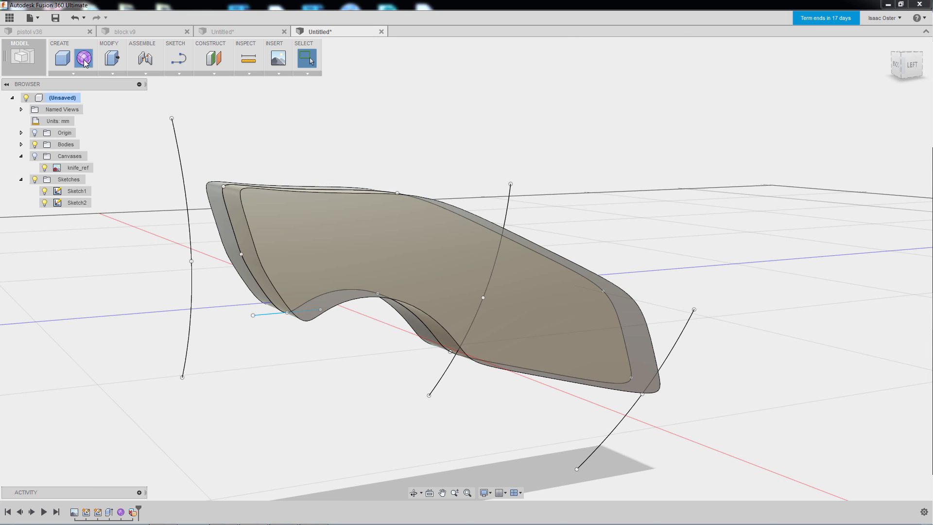
- Loft a second T-spline form across the handle outline curves and finish the form
click(62, 58)
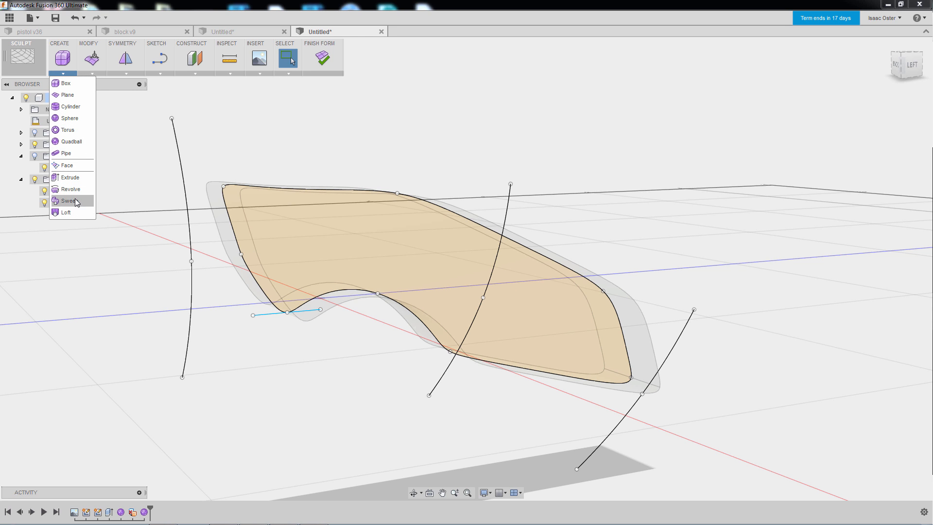
click(65, 212)
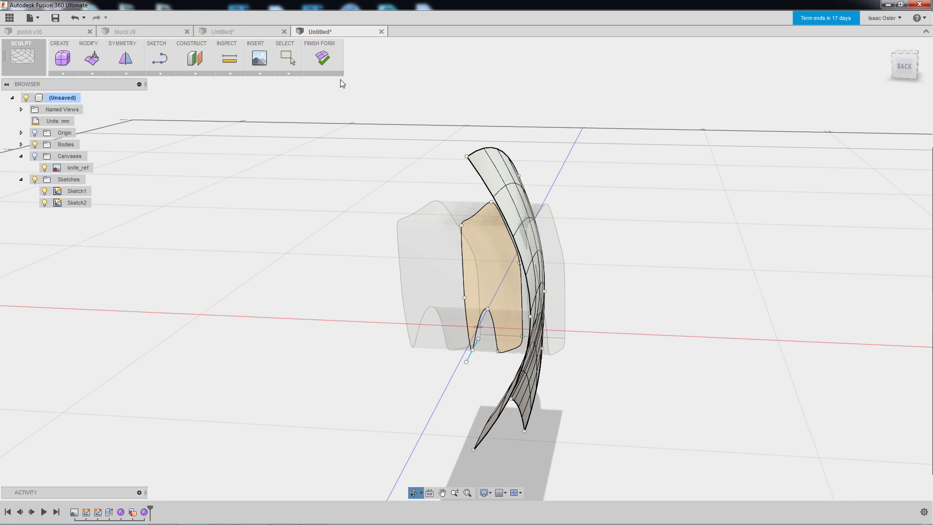
click(322, 58)
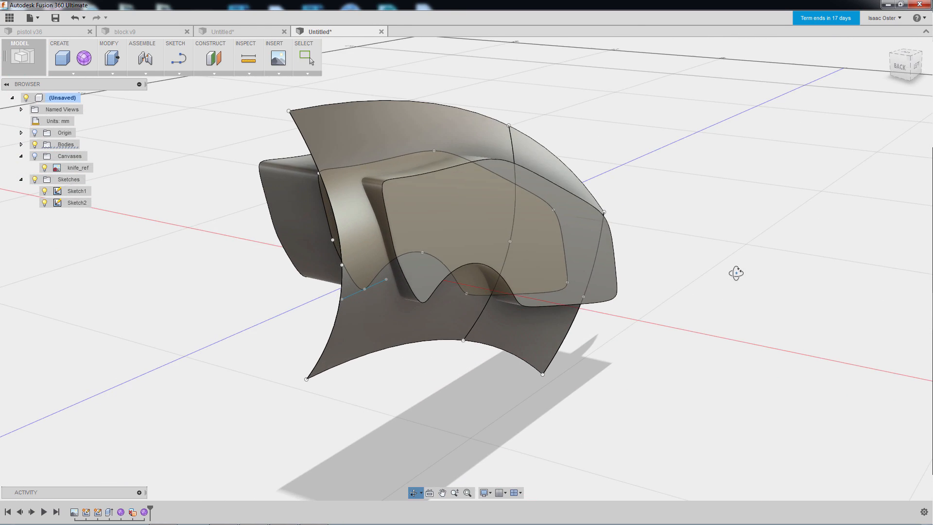
- Run Replace Face, orbiting edge-on to pick the handle body's flat side face
click(308, 58)
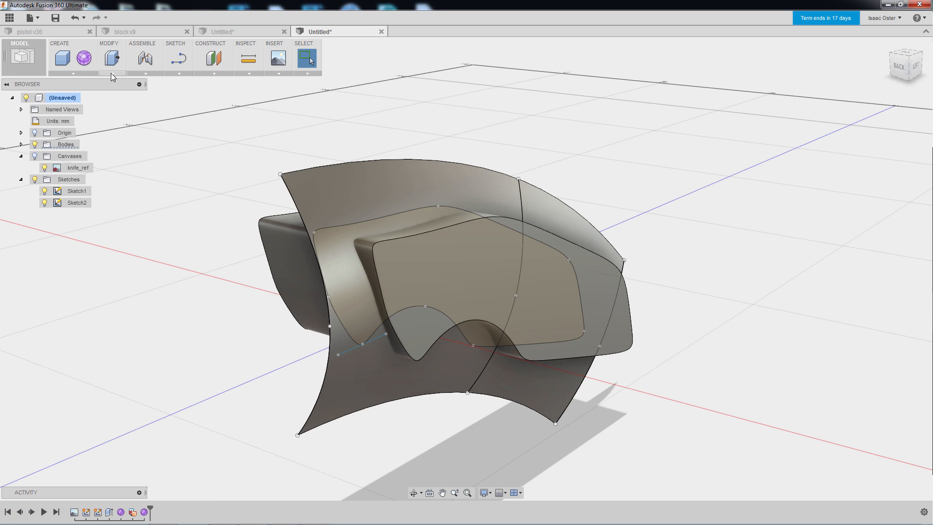
click(307, 58)
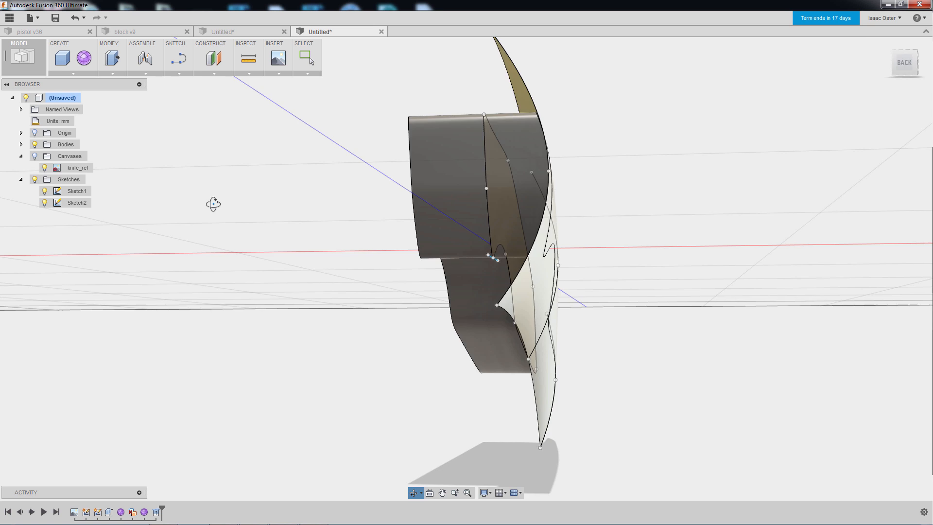
drag(213, 204, 101, 220)
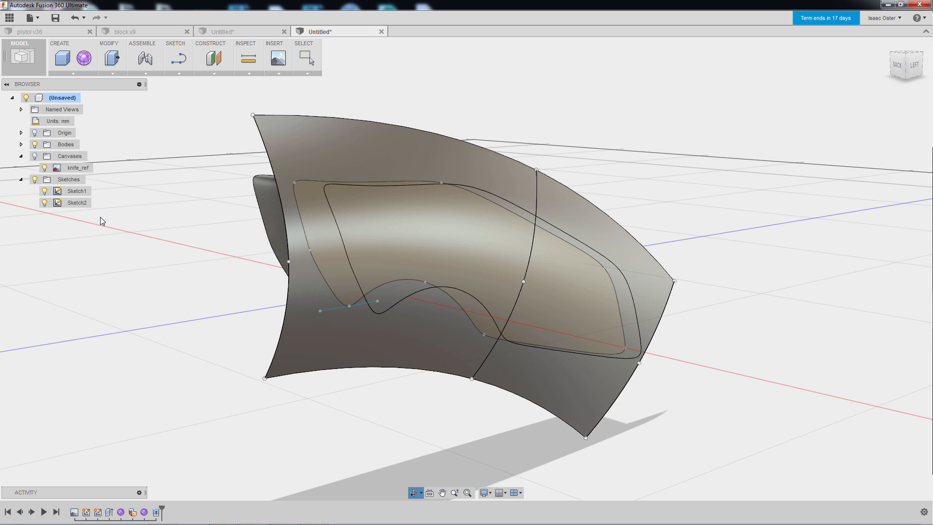
click(21, 144)
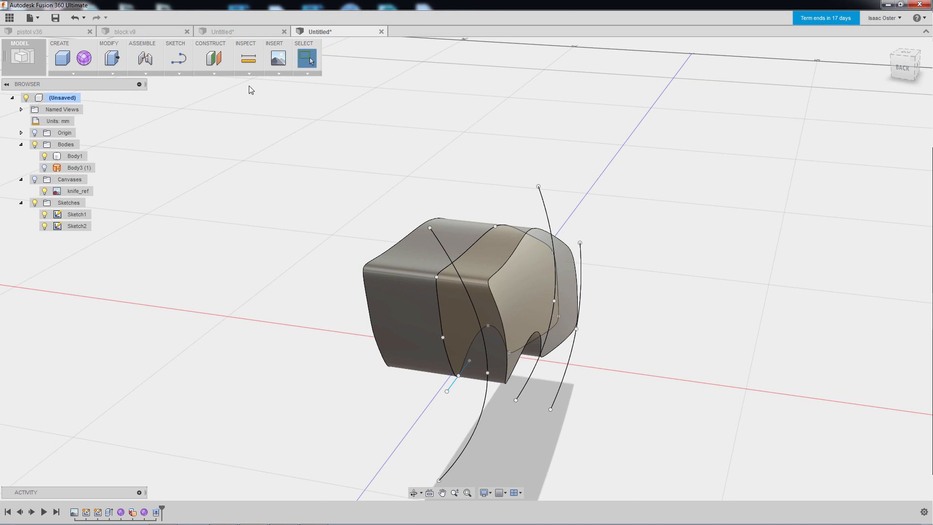
- Mirror the handle body using its flat side face as the mirror plane
click(109, 58)
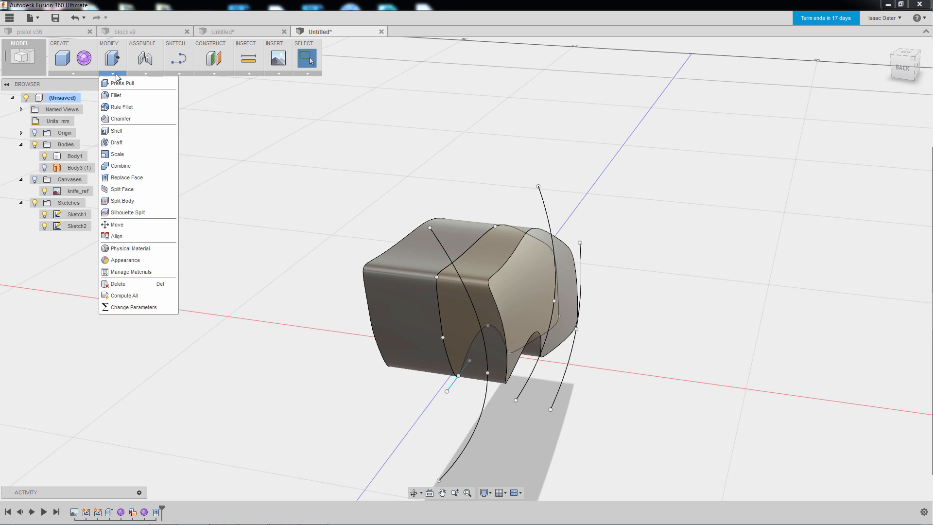
click(59, 53)
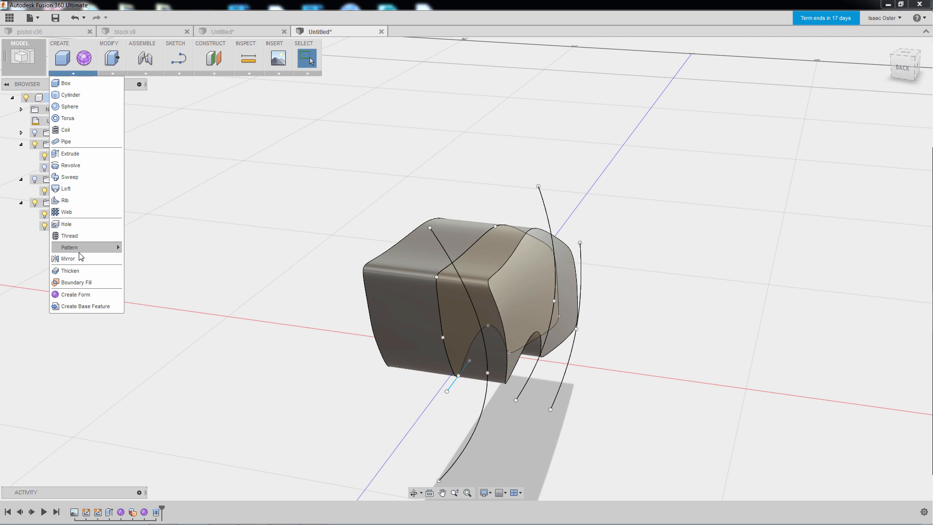
click(68, 258)
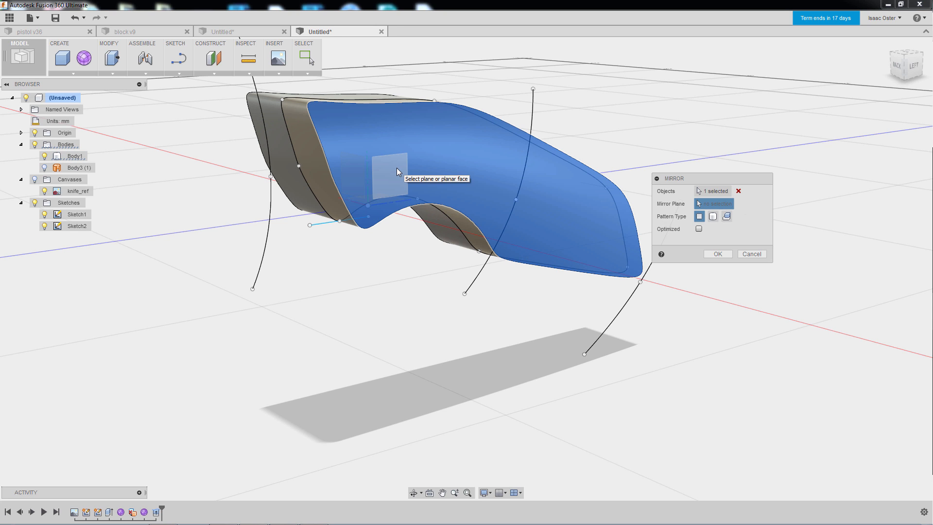
click(384, 172)
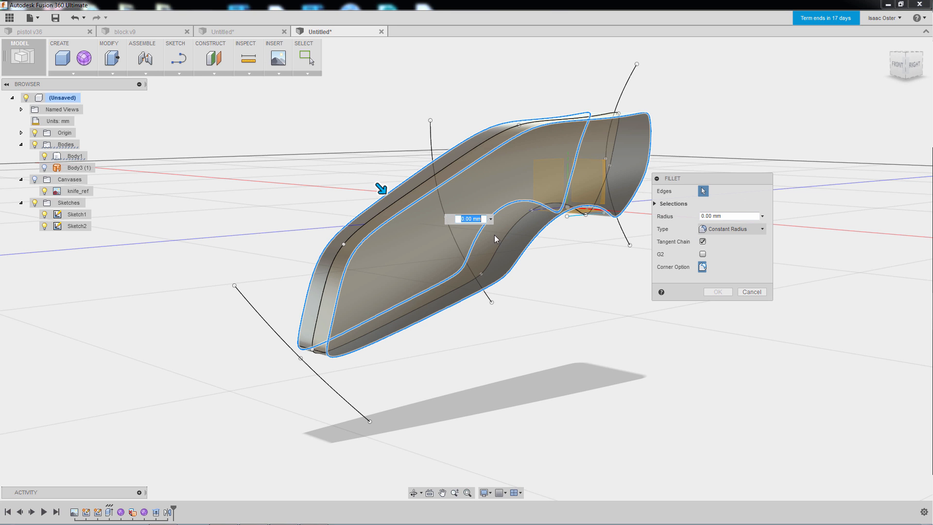
- Enter a 2 mm fillet radius for the mirrored handle's outline edges
text(2)
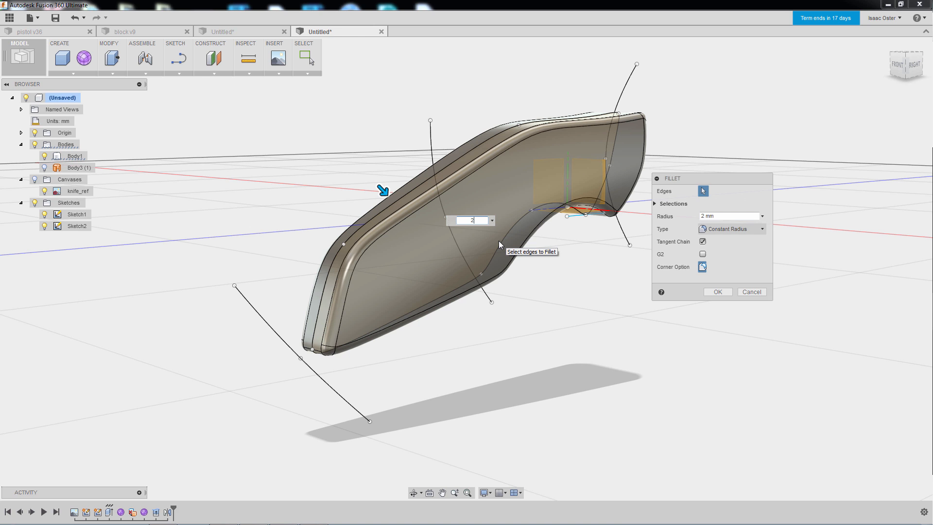